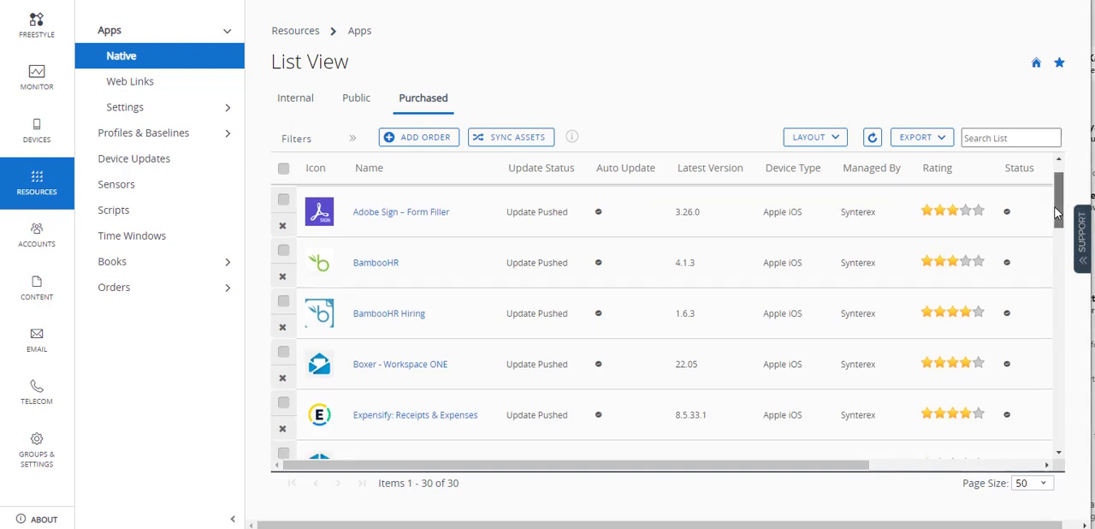
# Step: Scroll the Purchased apps list to reach the app's Assign option
pyautogui.scroll(-3)
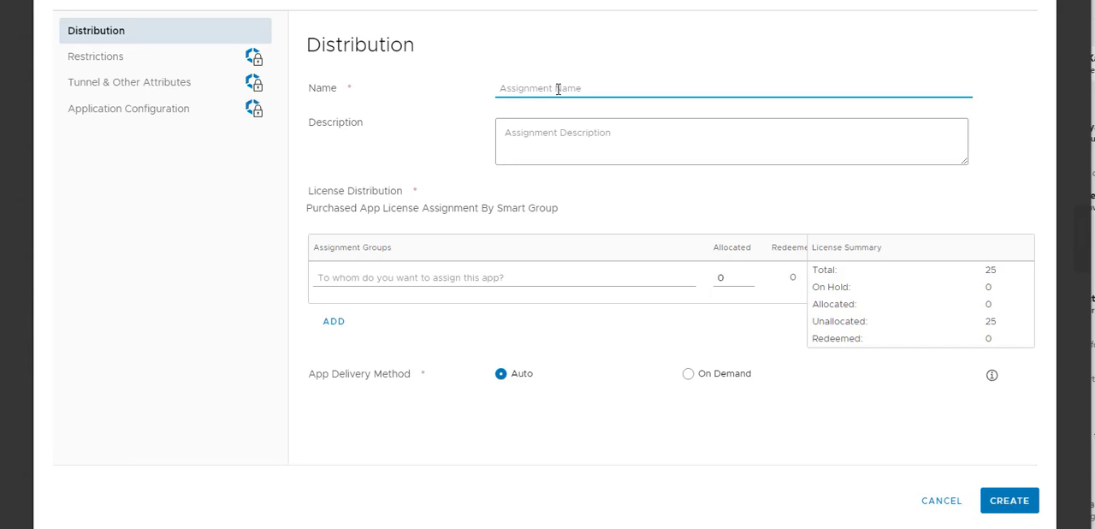
# Step: Name the assignment 'Lookout for Work' and allocate the Jon test smart group 5 licenses
pyautogui.write('Lookout for W')
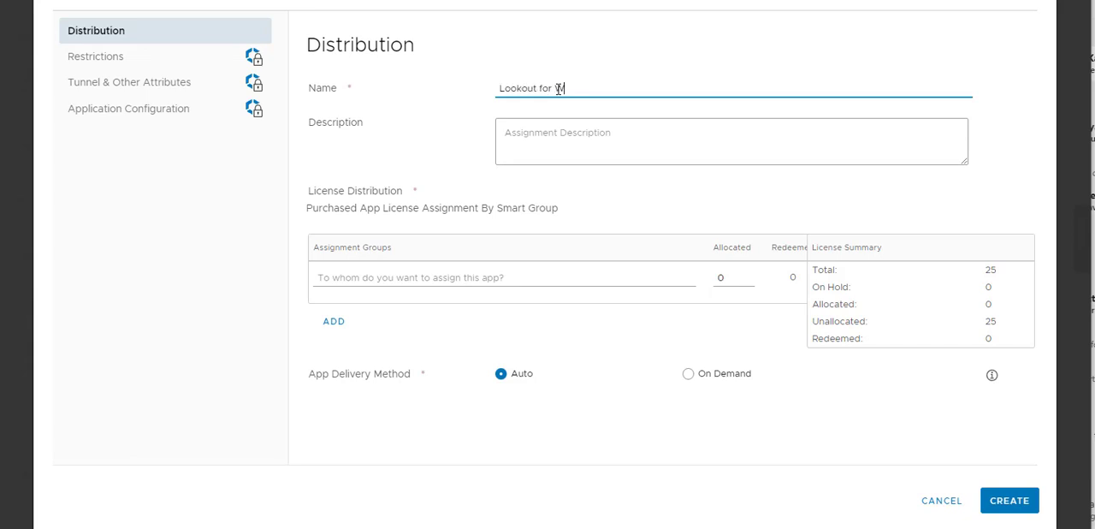
pyautogui.write('jon')
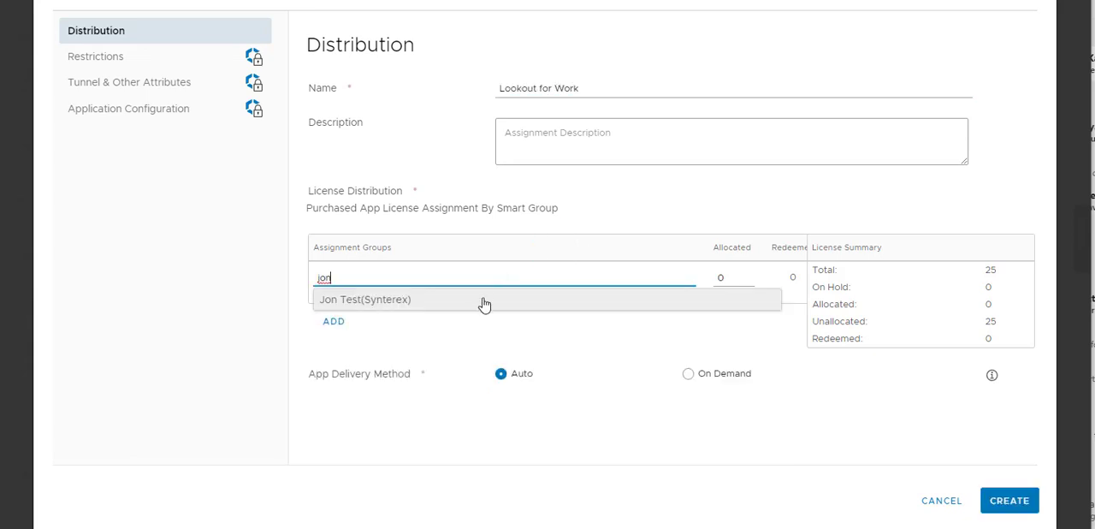
pyautogui.click(364, 299)
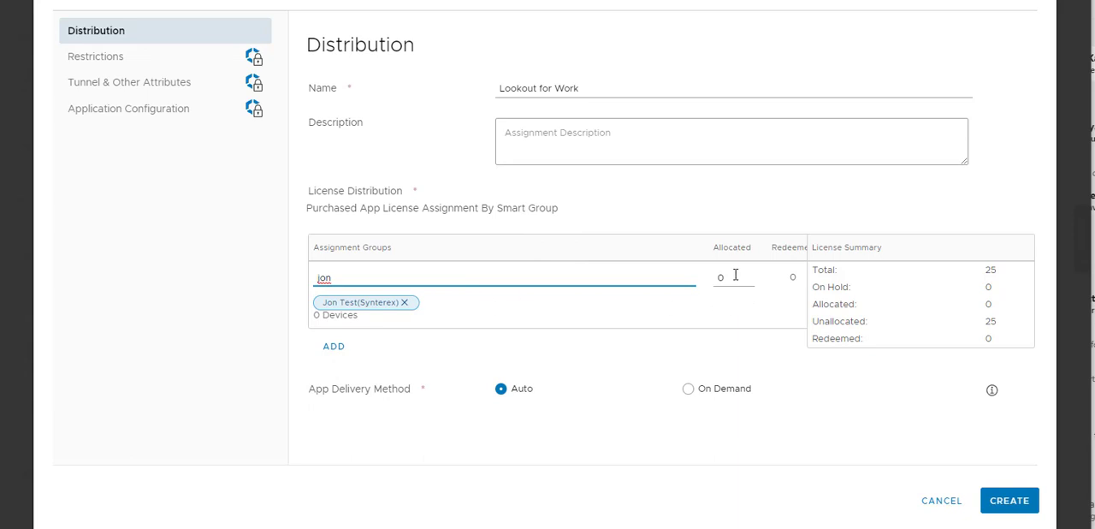
pyautogui.click(732, 277)
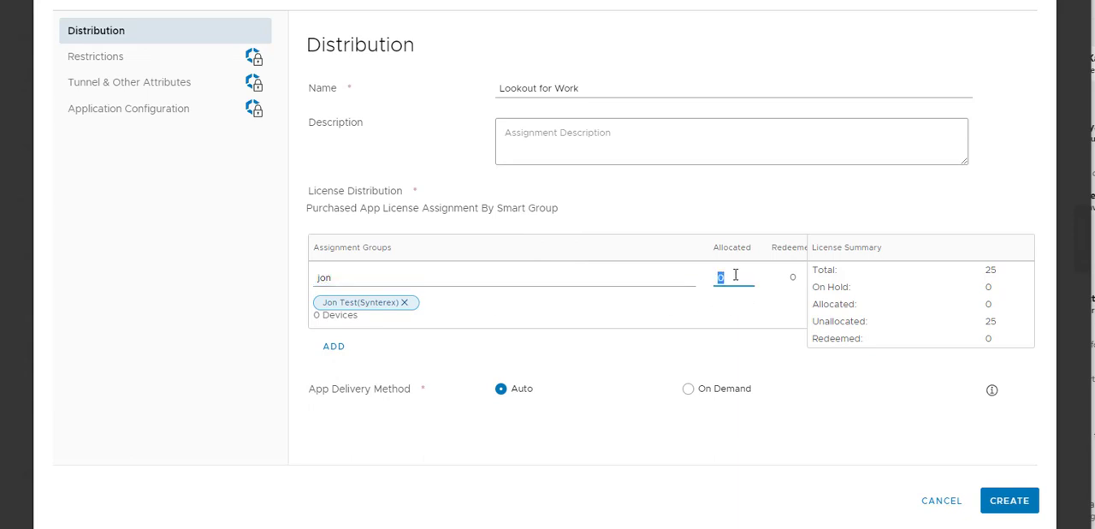
pyautogui.write('5')
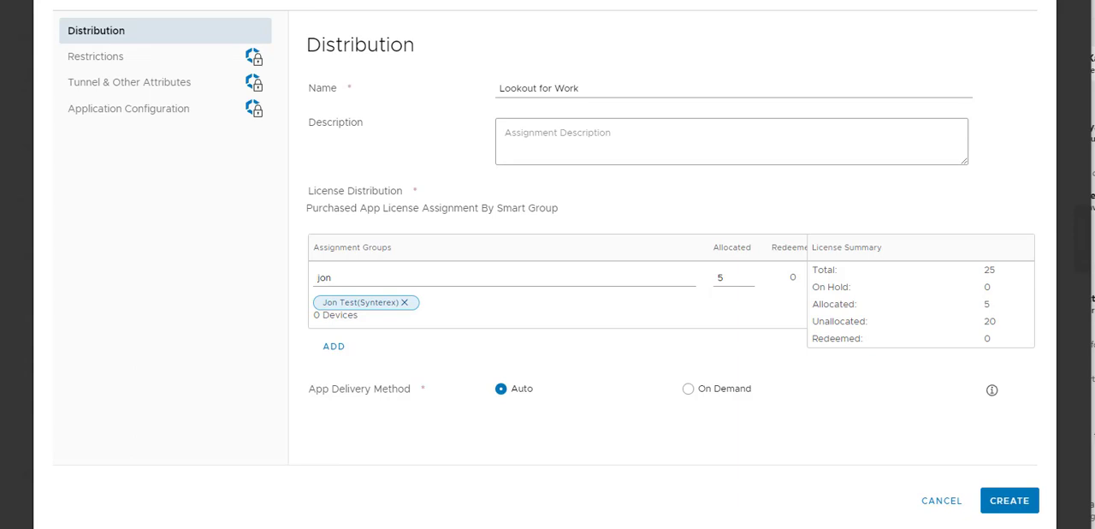
pyautogui.click(130, 108)
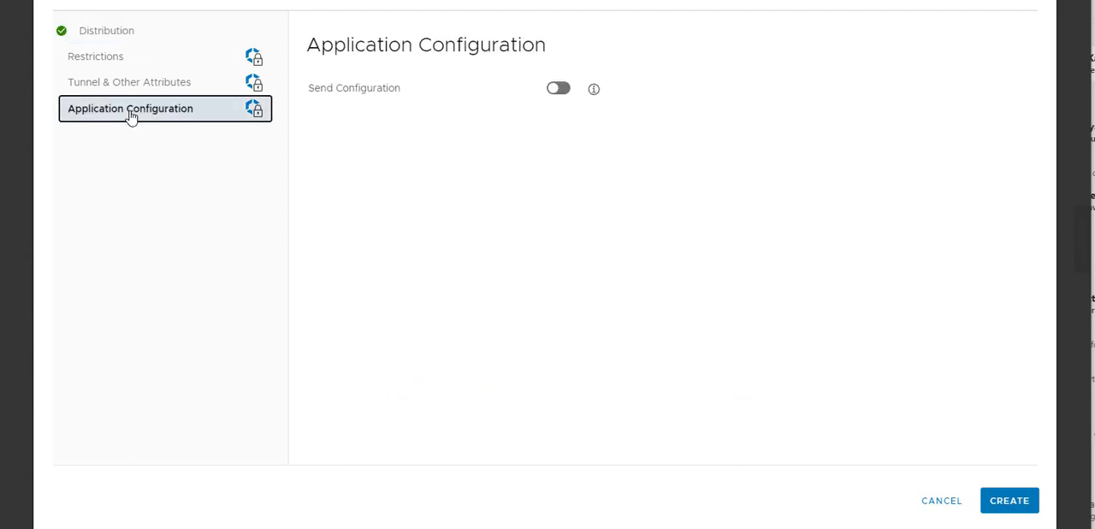
# Step: Enable Send Configuration and review the Restrictions and Tunnel & Other Attributes sections
pyautogui.click(557, 88)
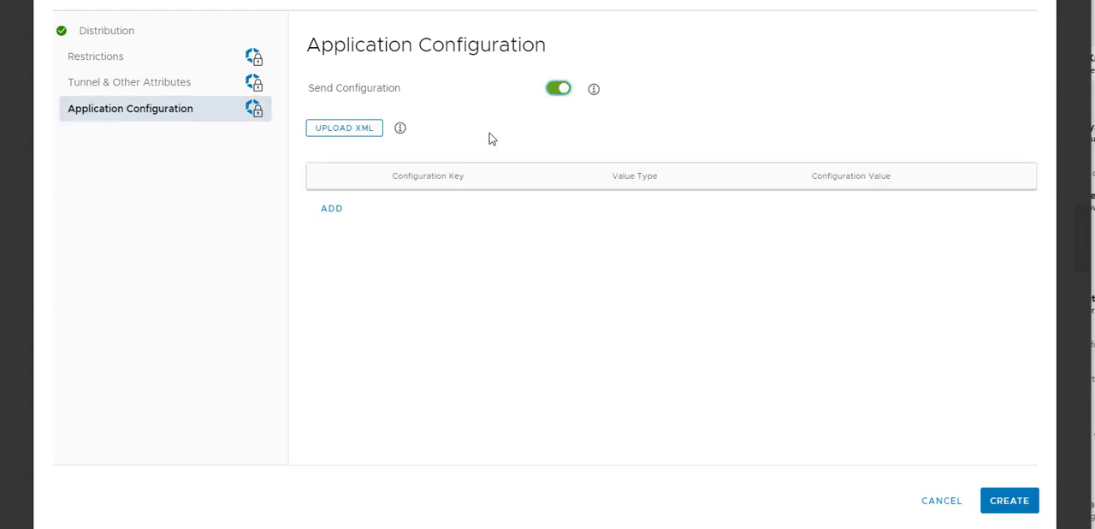
pyautogui.moveTo(515, 232)
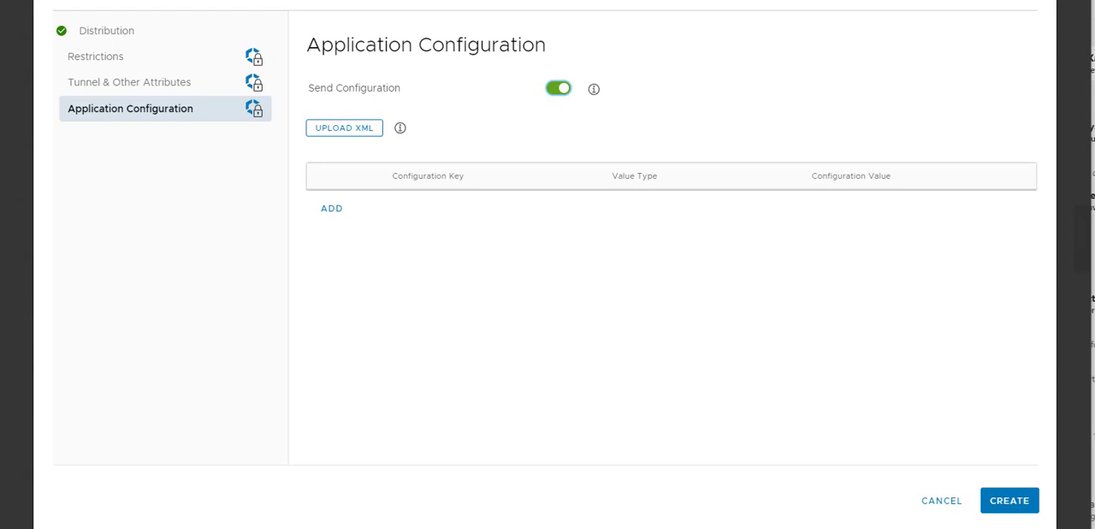
pyautogui.moveTo(325, 271)
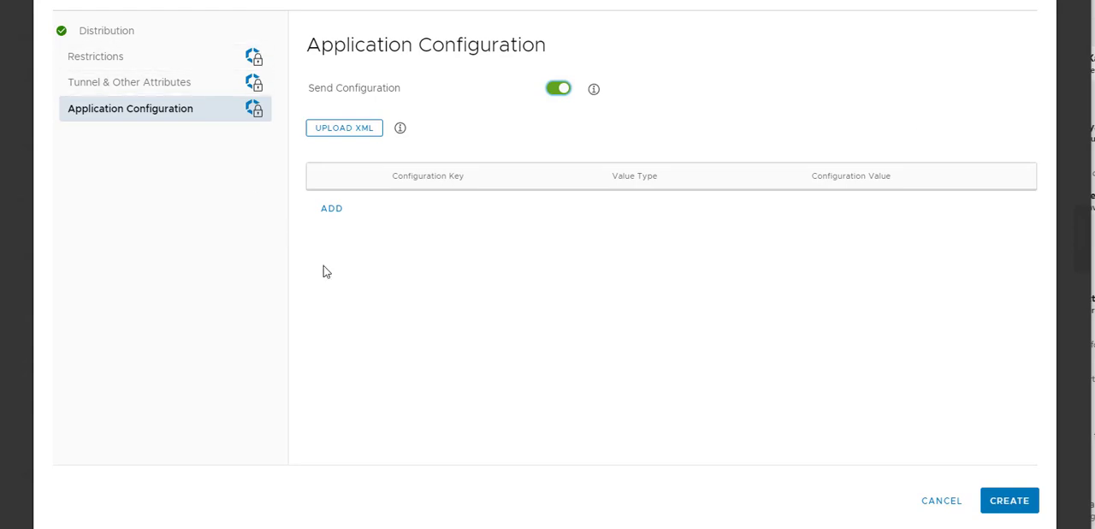
pyautogui.click(96, 55)
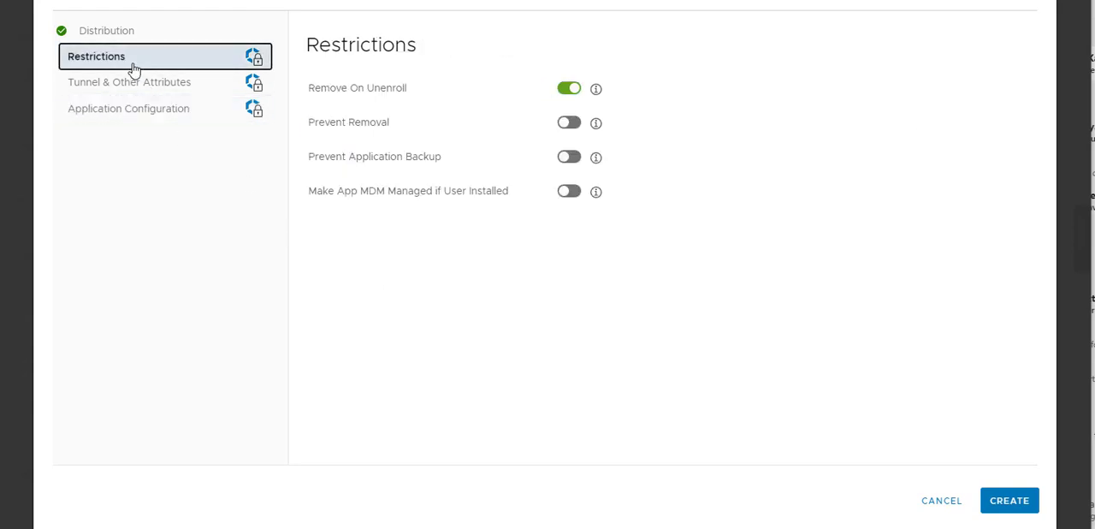
pyautogui.moveTo(391, 92)
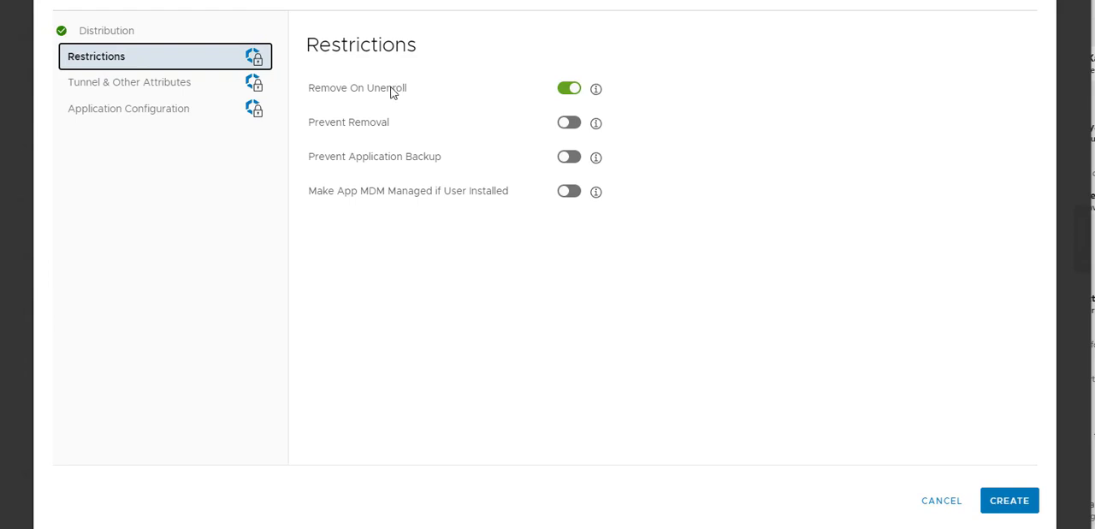
pyautogui.moveTo(563, 195)
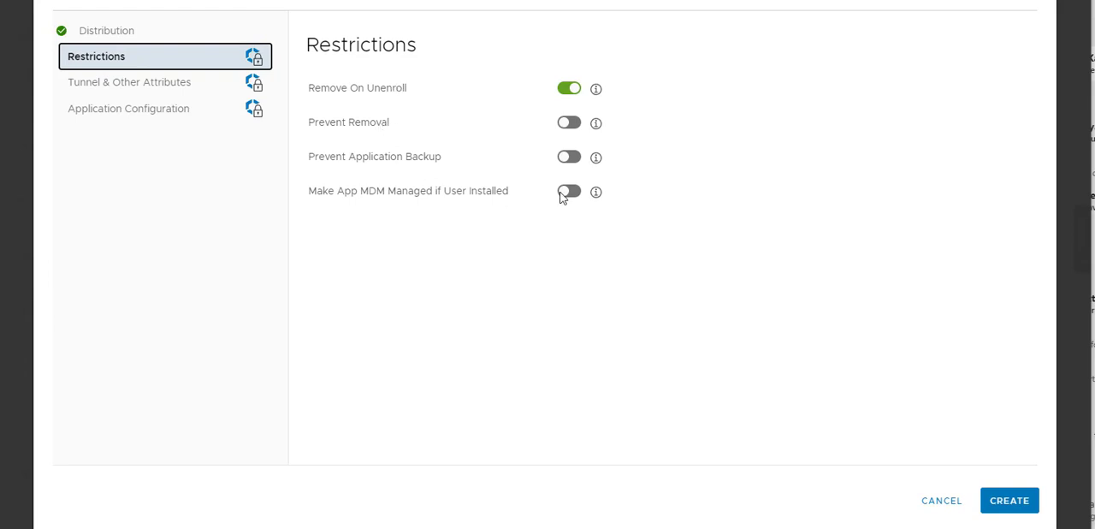
pyautogui.click(129, 81)
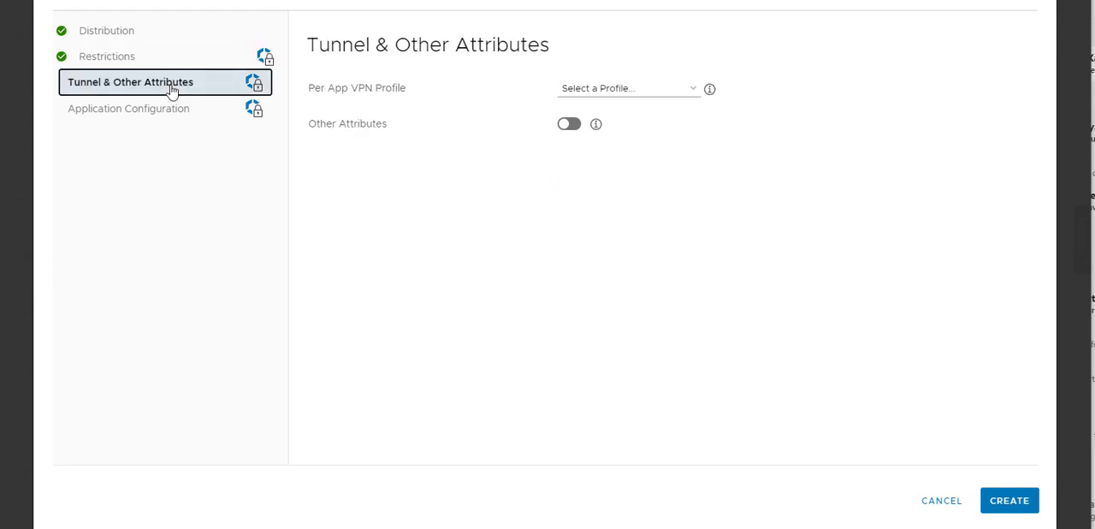
pyautogui.click(129, 109)
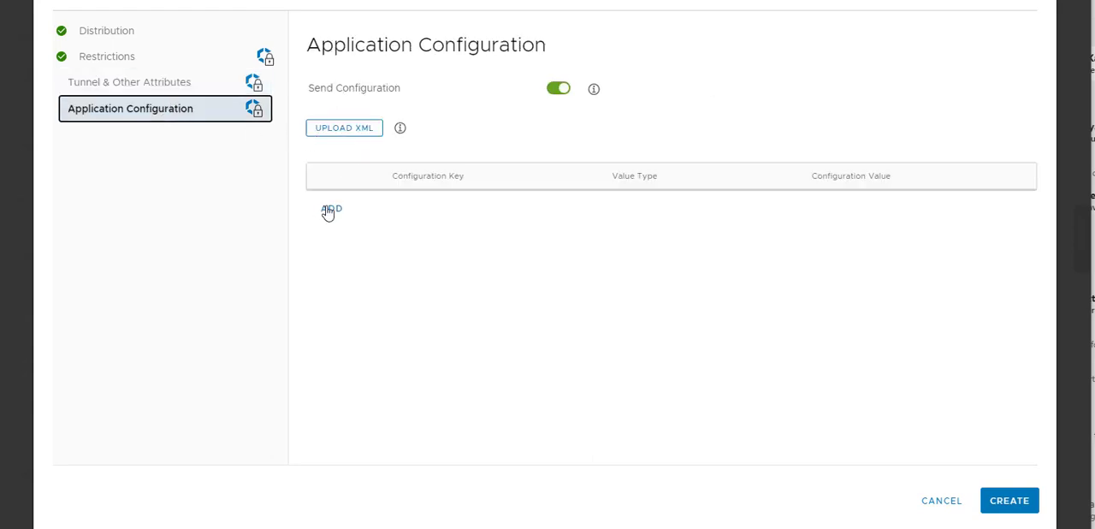
# Step: Add configuration keys DEVICE_UDID set to the DeviceUid lookup and MDM set to AIRWATCH
pyautogui.click(329, 210)
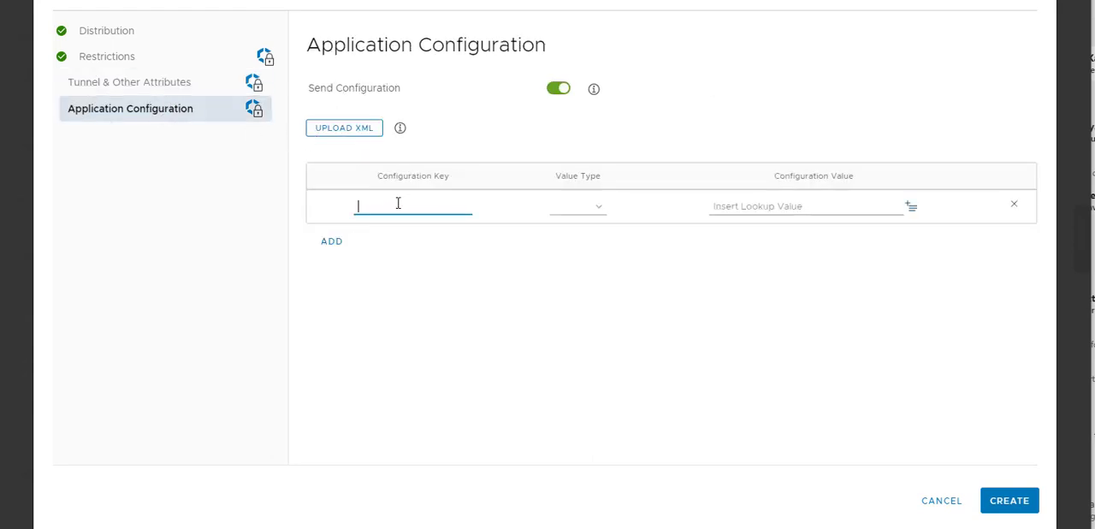
pyautogui.write('DEVICE')
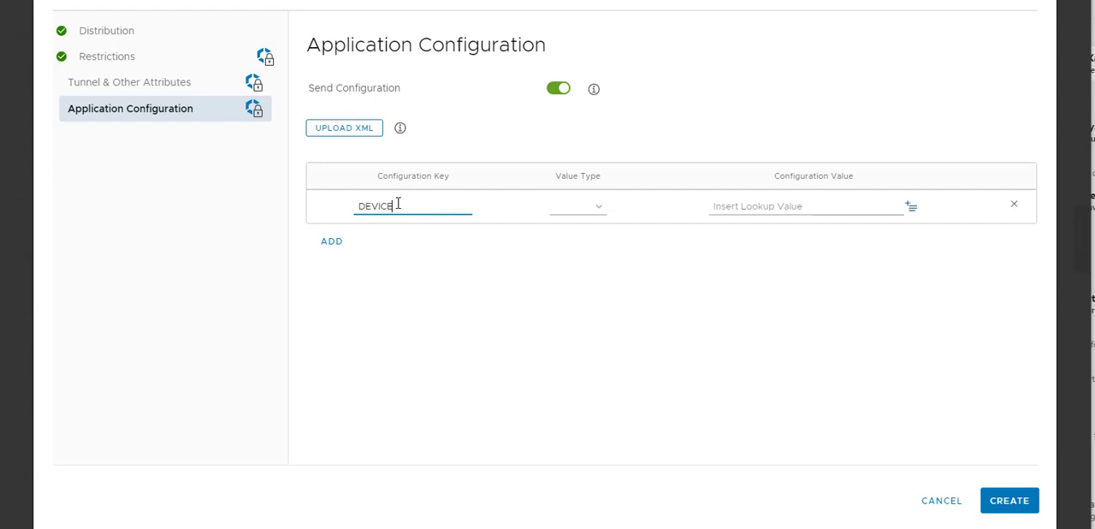
pyautogui.write('_UDID')
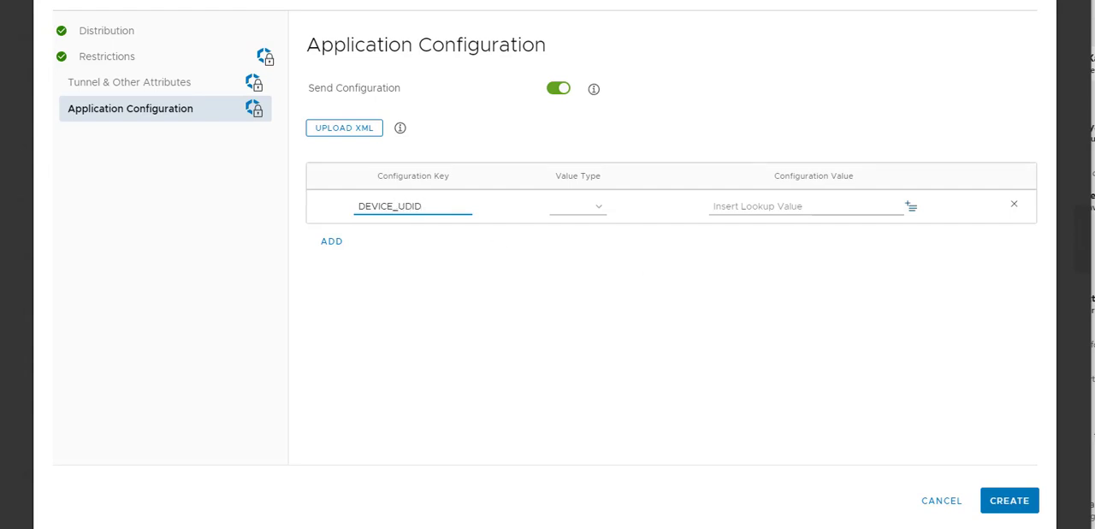
pyautogui.click(795, 206)
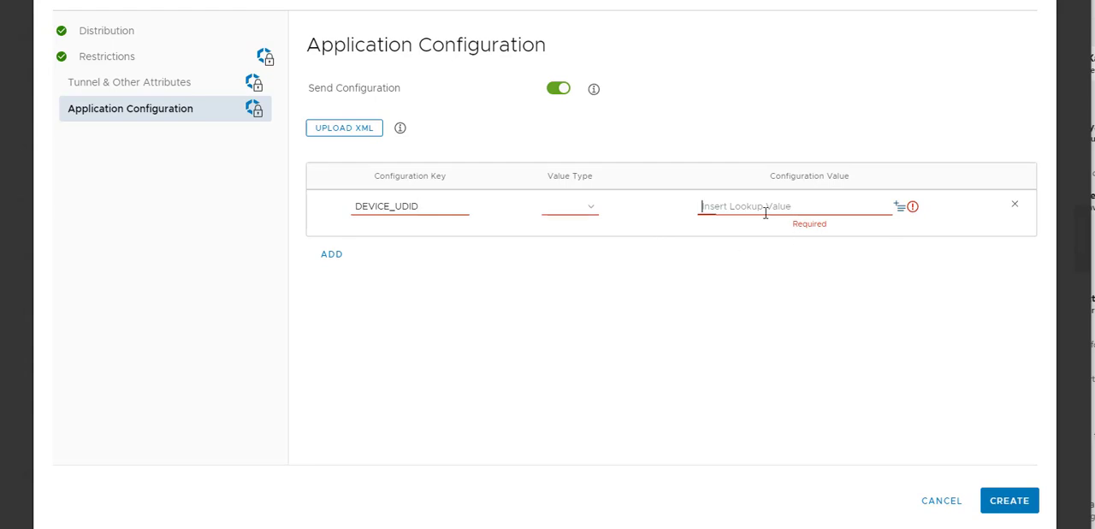
pyautogui.click(331, 253)
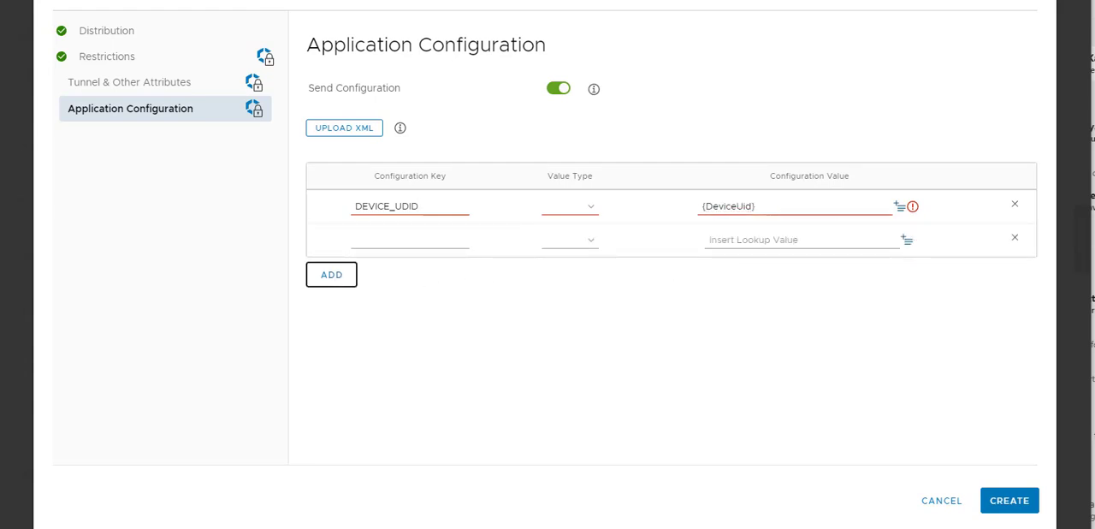
pyautogui.click(409, 240)
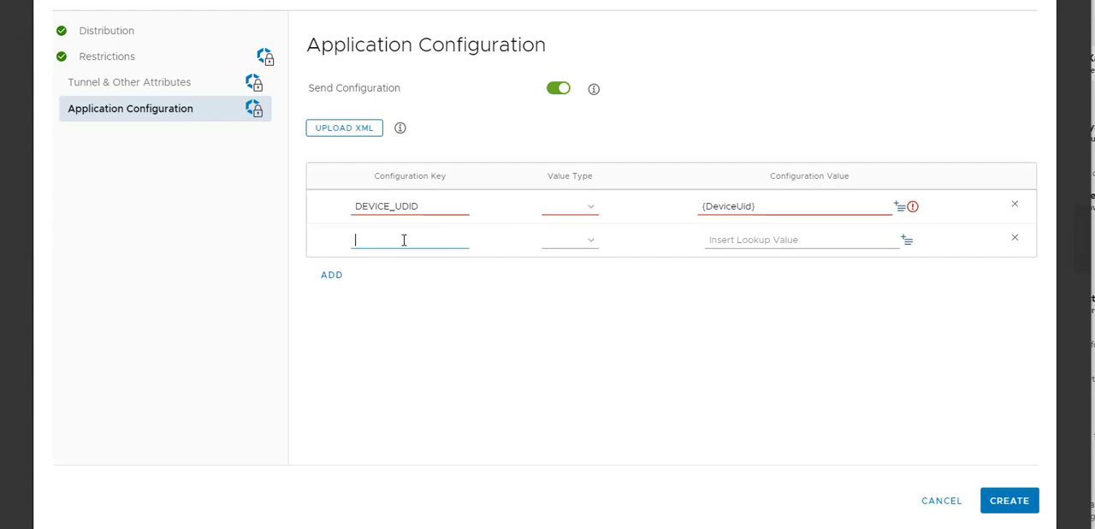
pyautogui.write('MDM')
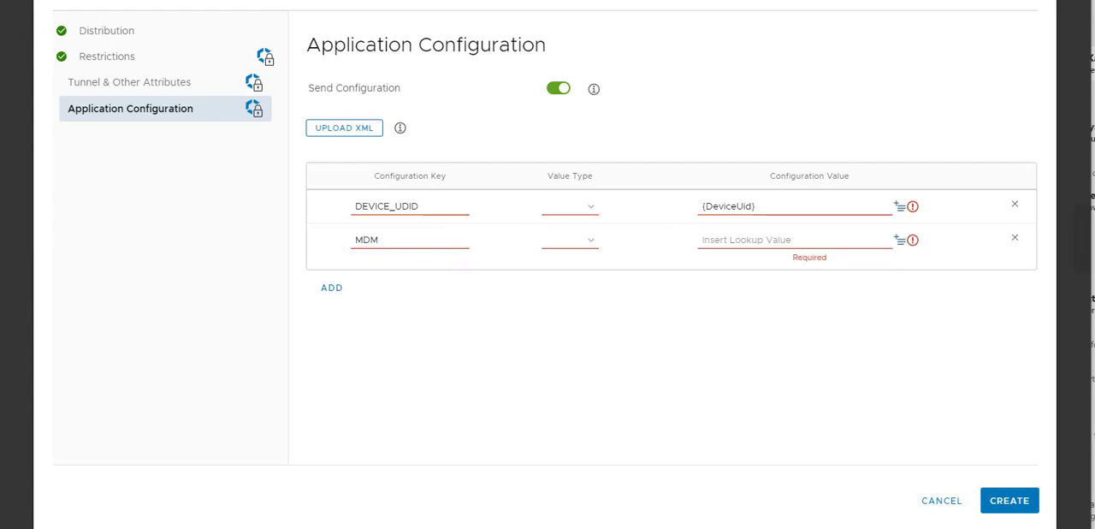
pyautogui.write('AIRWATCH')
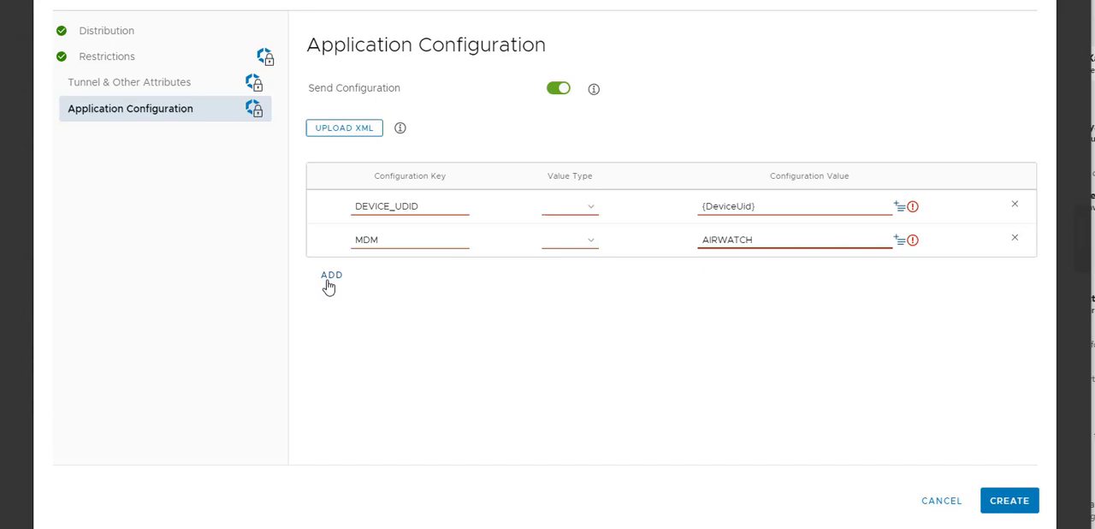
# Step: Add key EMAIL set to {EmailAddress} and a fourth row for the global enrollment key
pyautogui.click(331, 274)
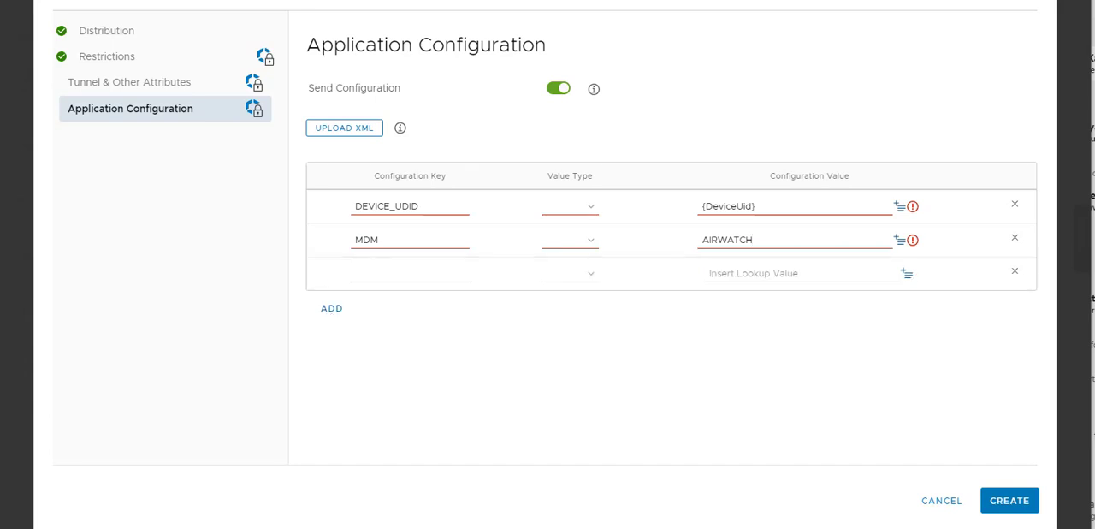
pyautogui.click(410, 272)
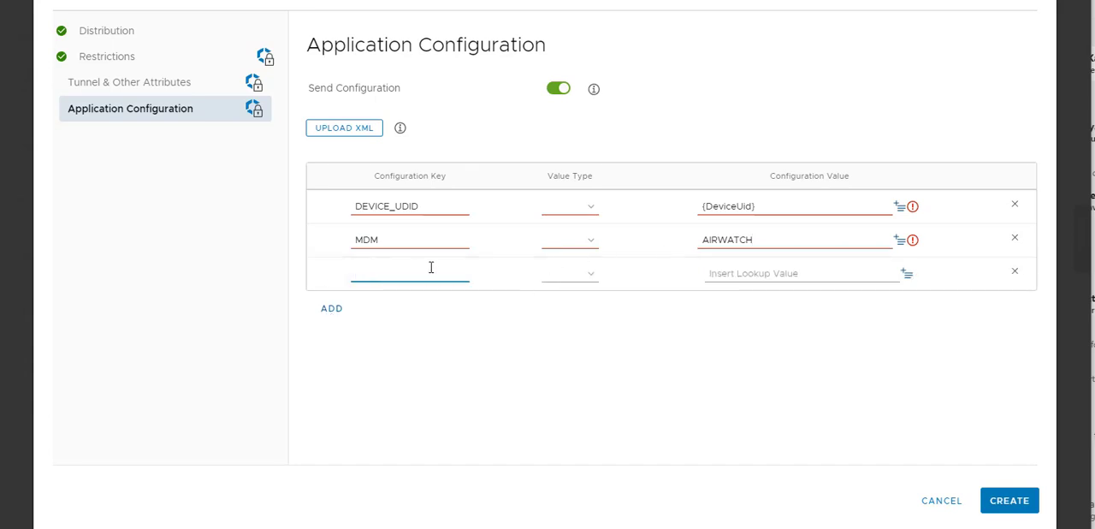
pyautogui.write('EMAIL')
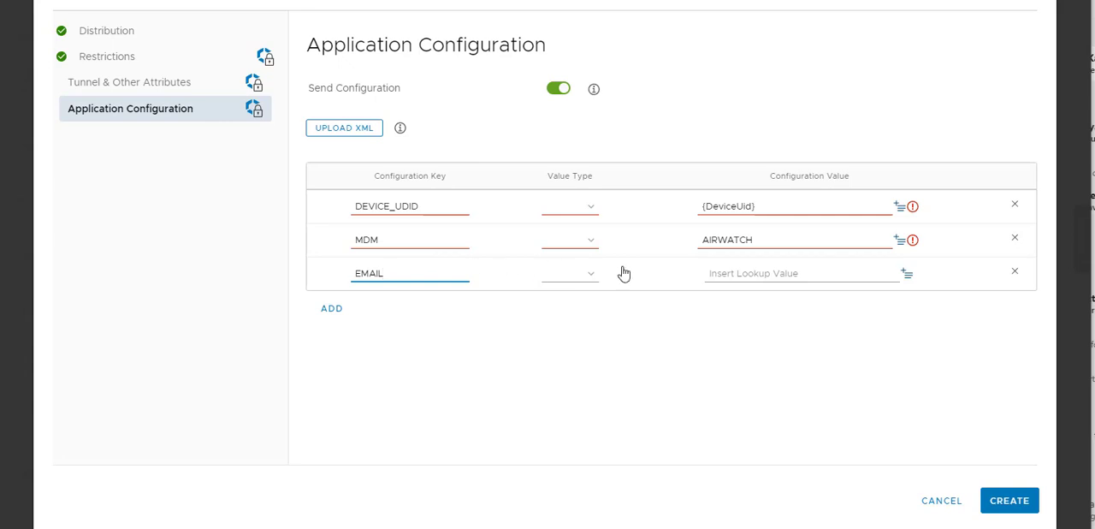
pyautogui.write('{EmailAddress}')
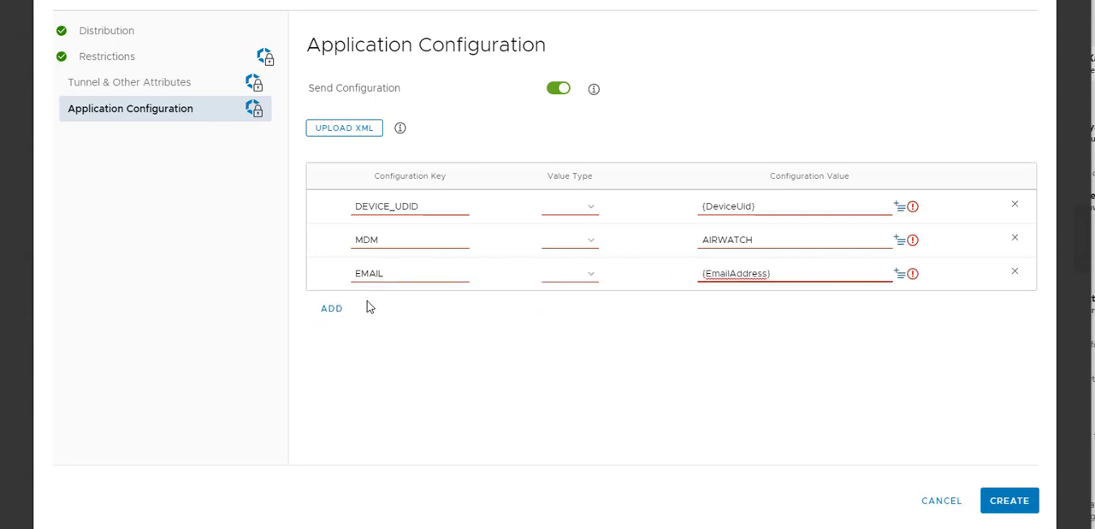
pyautogui.click(331, 307)
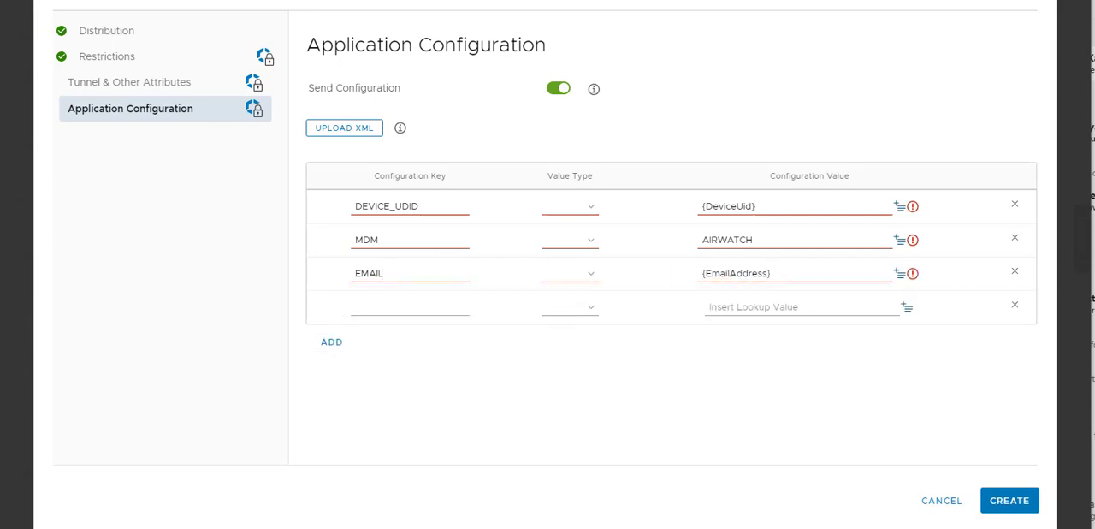
pyautogui.click(409, 306)
pyautogui.write('GLOBAL_ENROLLMENT_')
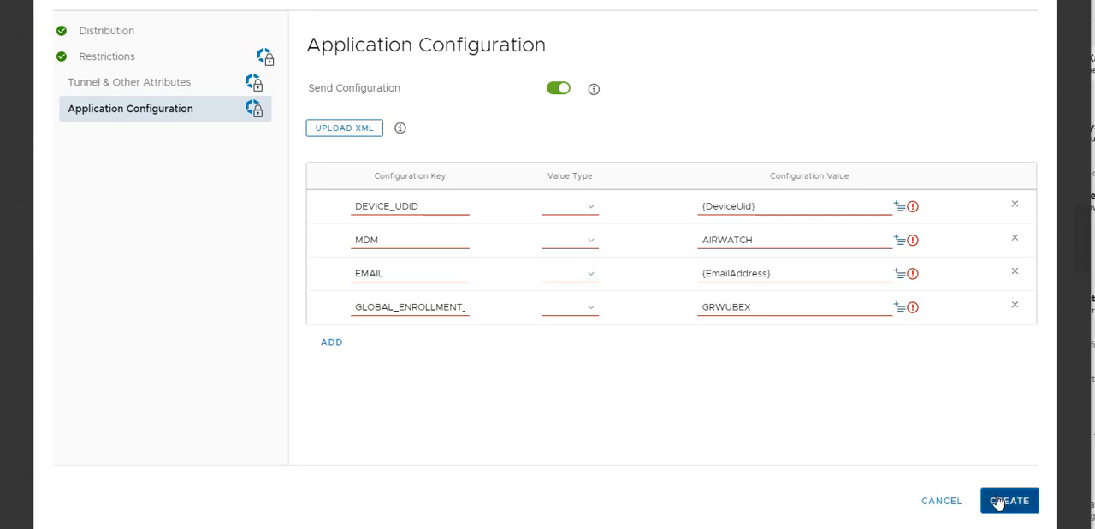
# Step: Set the key value type to String, then create, save and publish the assignment
pyautogui.click(568, 206)
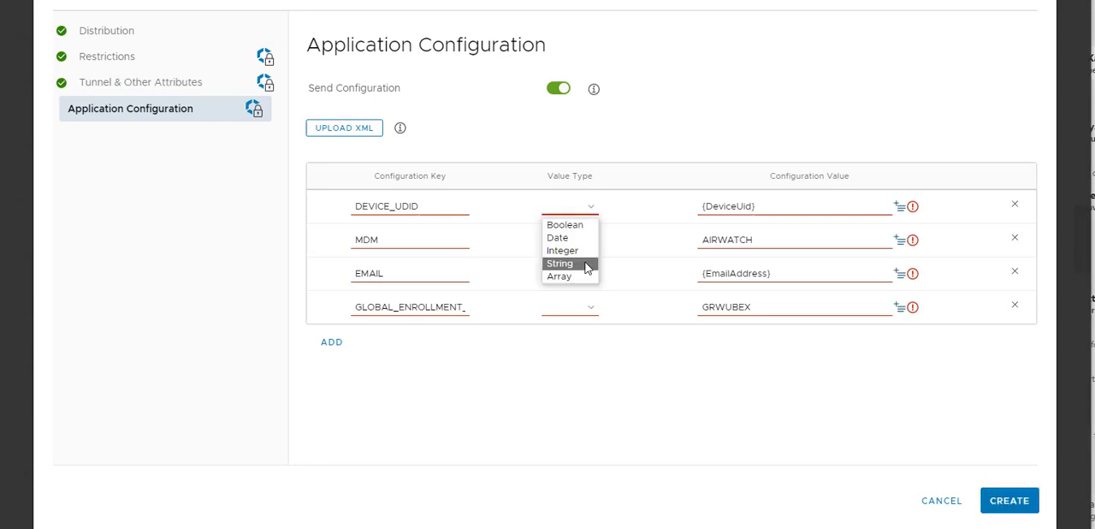
pyautogui.click(559, 263)
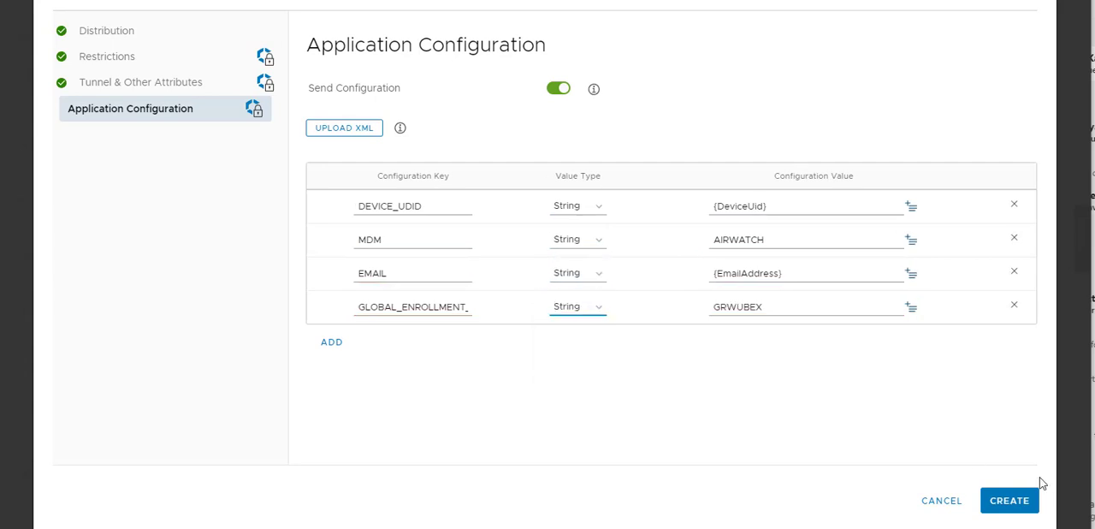
pyautogui.click(1009, 500)
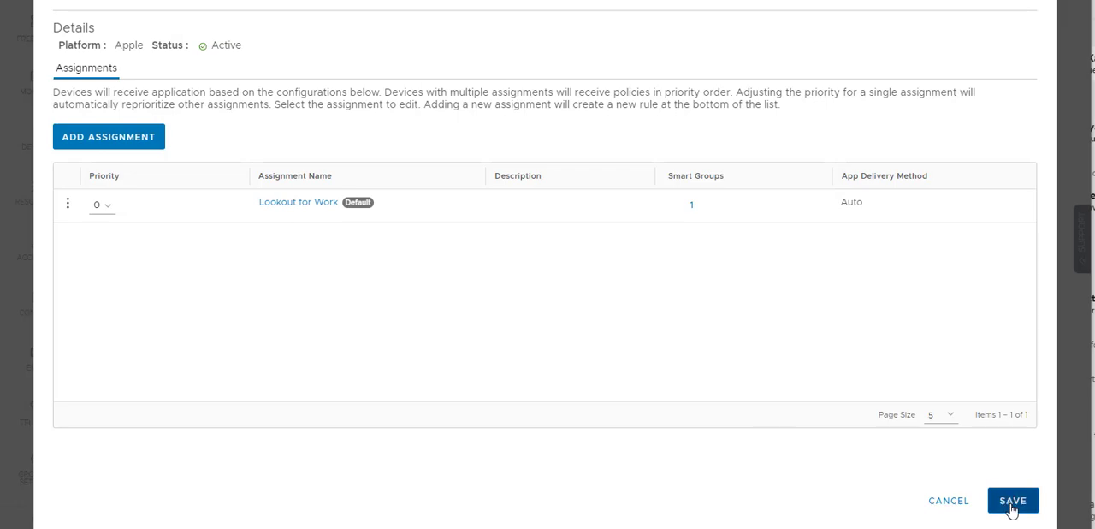
pyautogui.click(1012, 499)
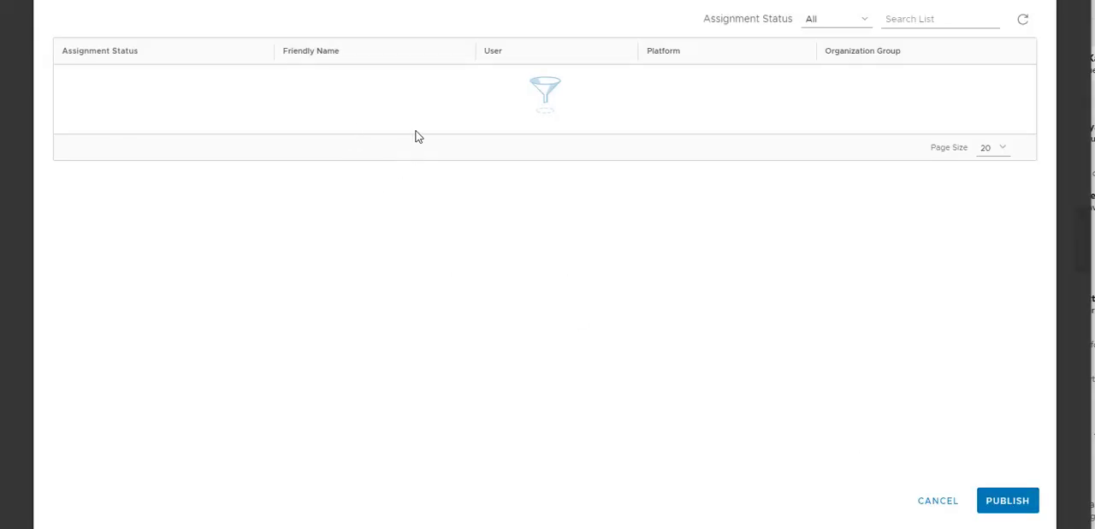
pyautogui.click(1007, 500)
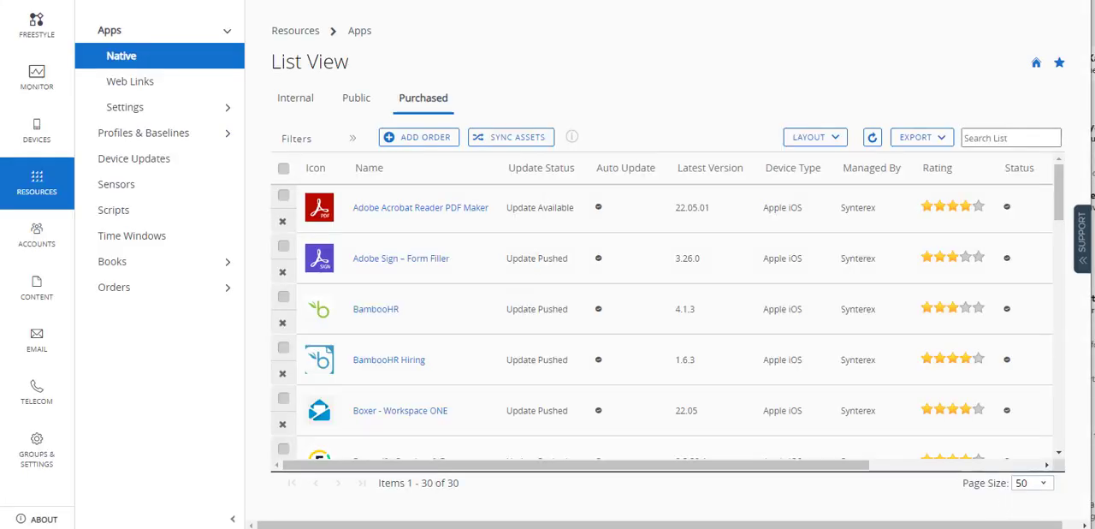
# Step: From Assignment Groups, start adding a new Profile via the ADD menu
pyautogui.click(36, 449)
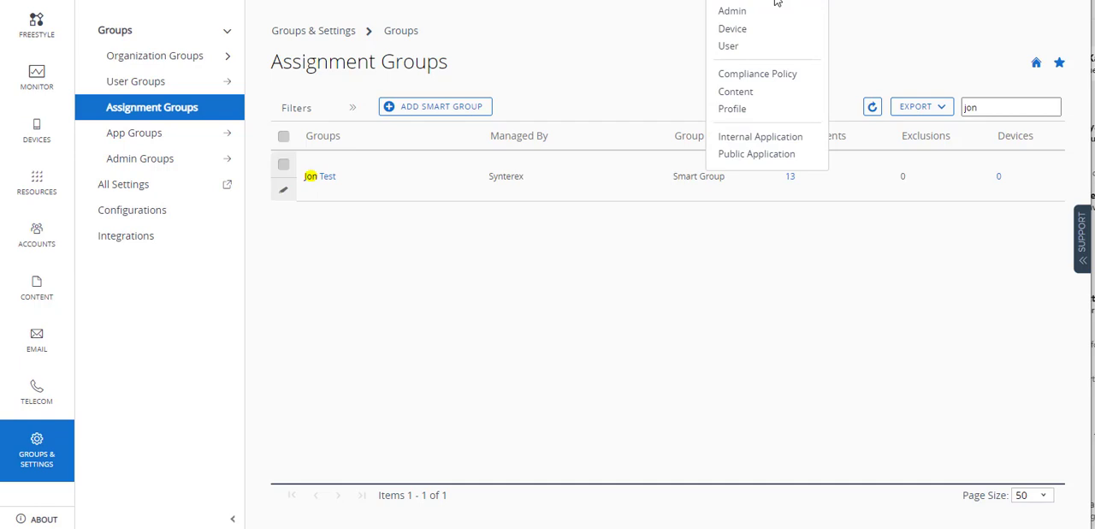
pyautogui.click(731, 108)
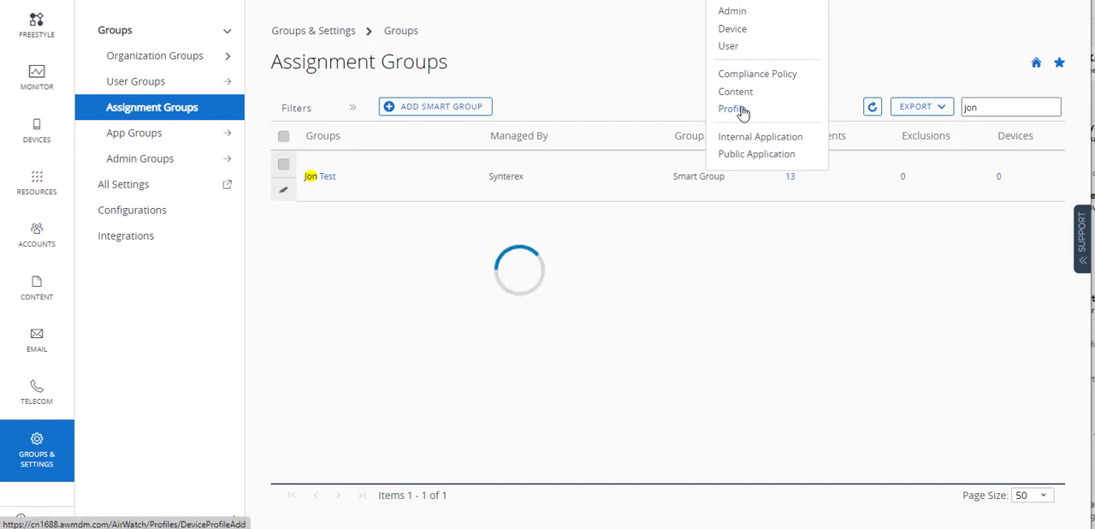
pyautogui.click(731, 109)
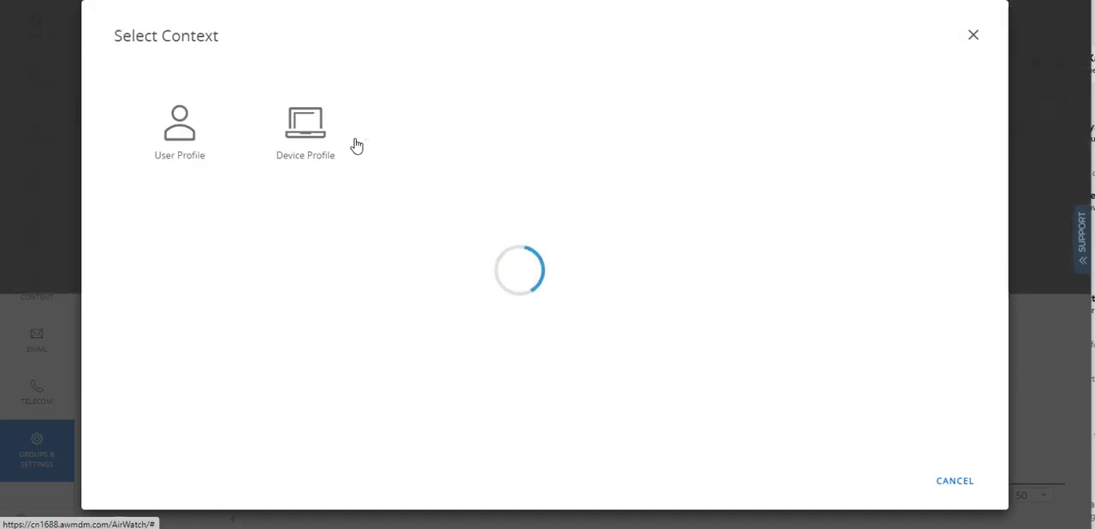
# Step: Create a device profile named 'Lookout Forced Activation' assigned to the Jon test smart group
pyautogui.click(305, 128)
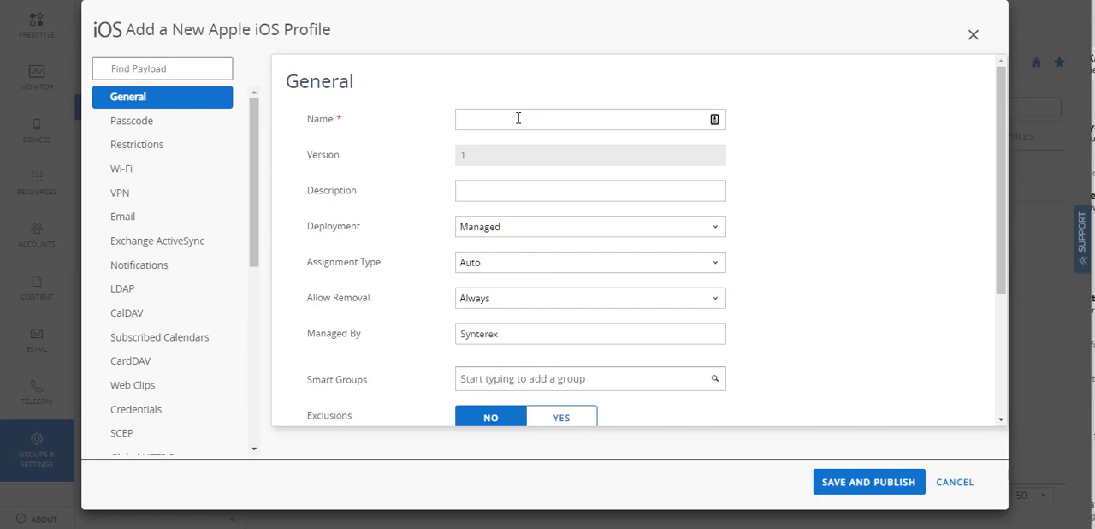
pyautogui.write('Lookout Forced Activation')
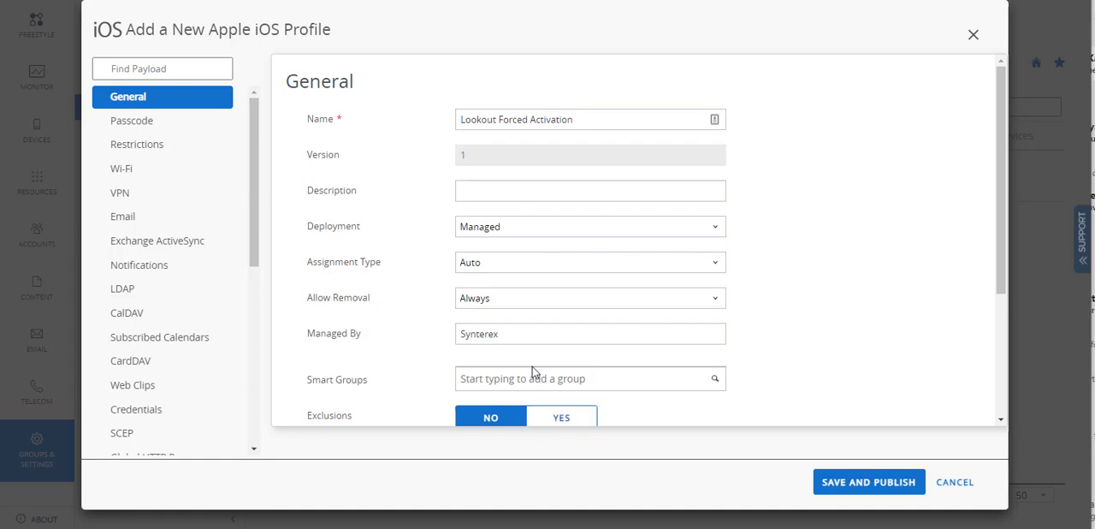
pyautogui.write('Jon')
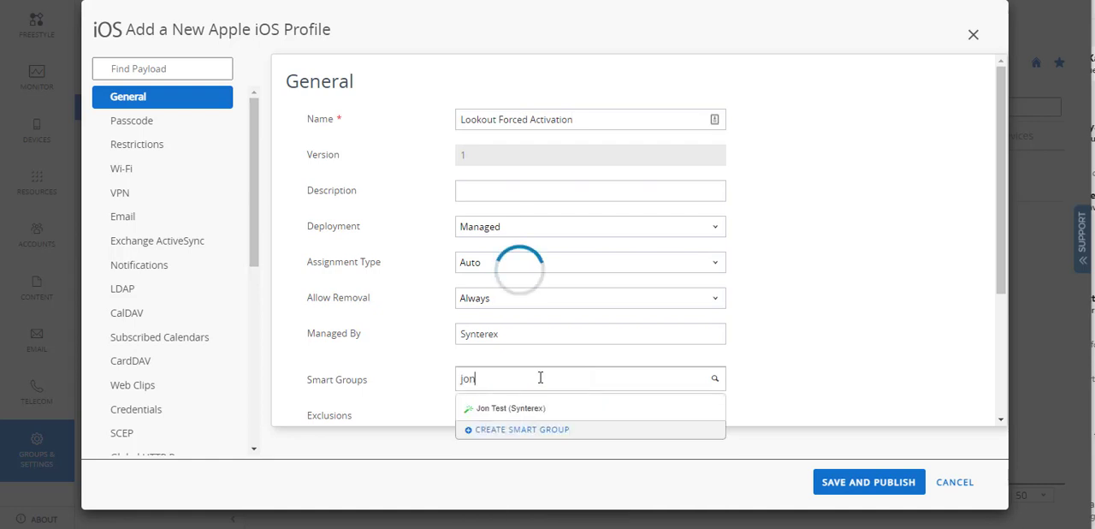
pyautogui.click(509, 407)
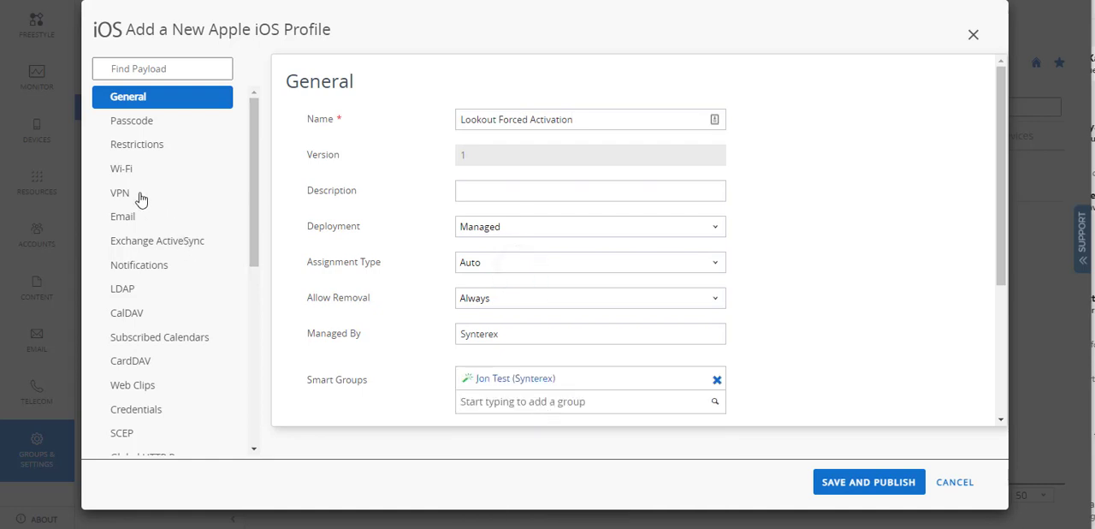
pyautogui.click(120, 193)
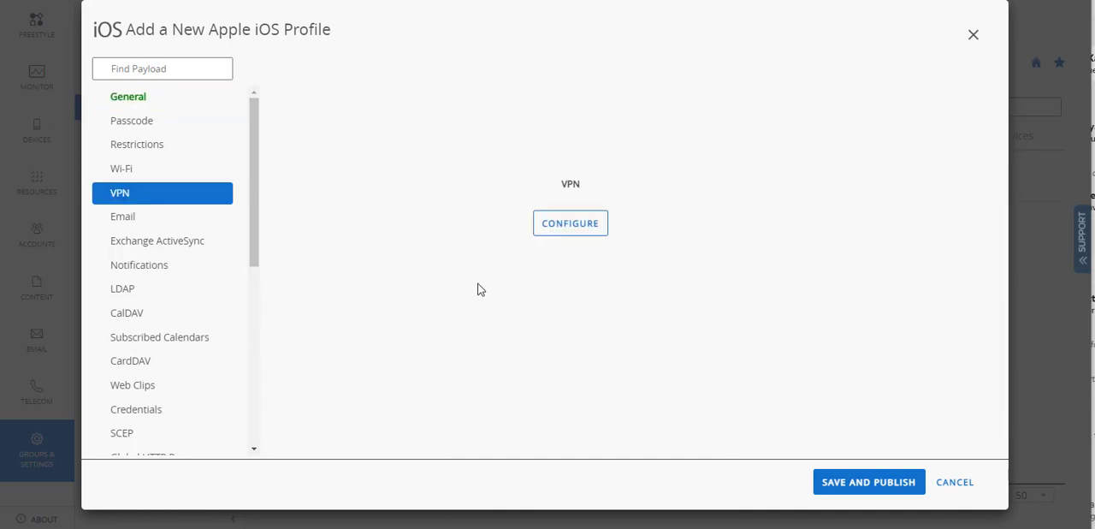
# Step: Configure the VPN payload with connection name 'Lookout for Work' and Custom connection type
pyautogui.click(569, 224)
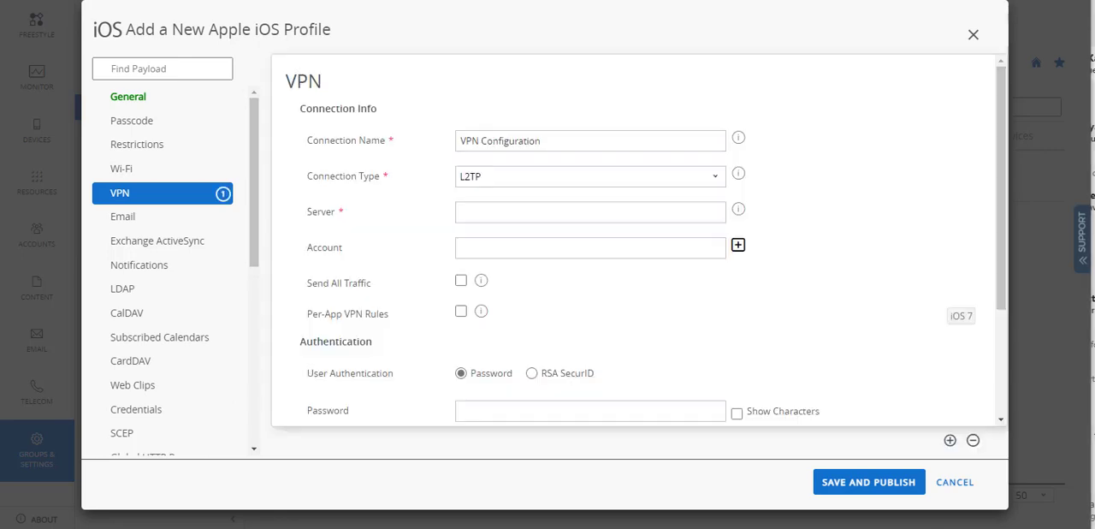
pyautogui.click(589, 140)
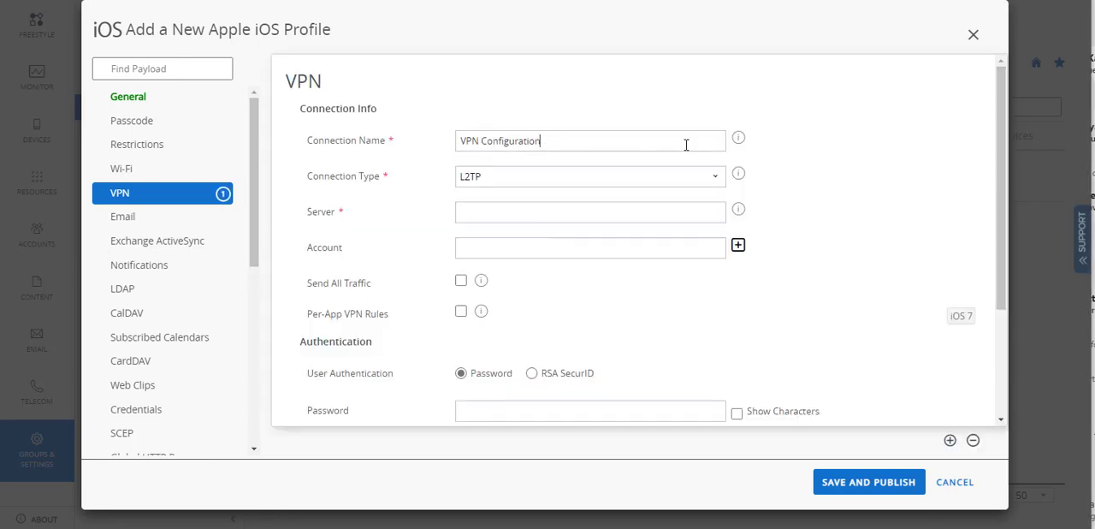
pyautogui.write('Lookout for Work')
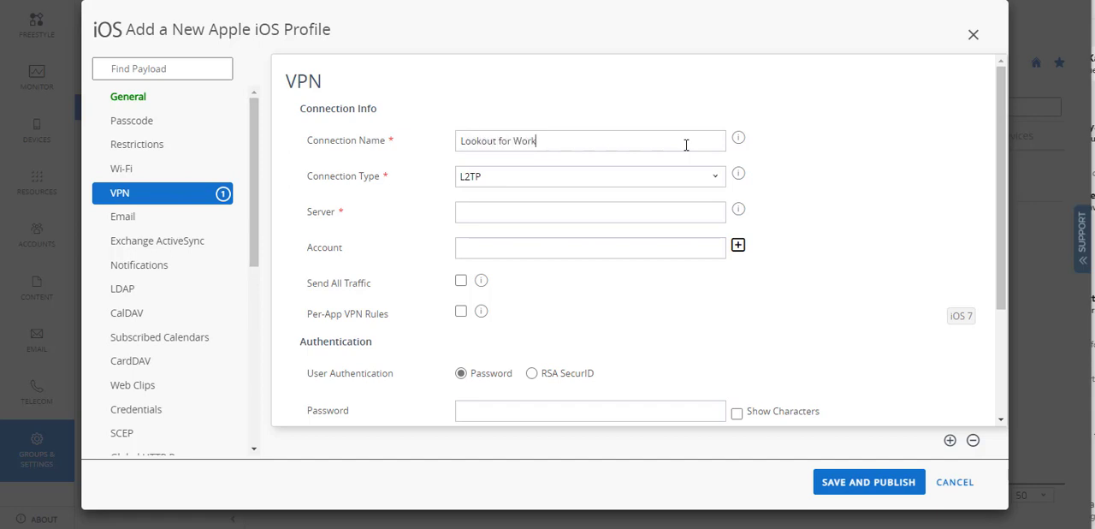
pyautogui.click(588, 177)
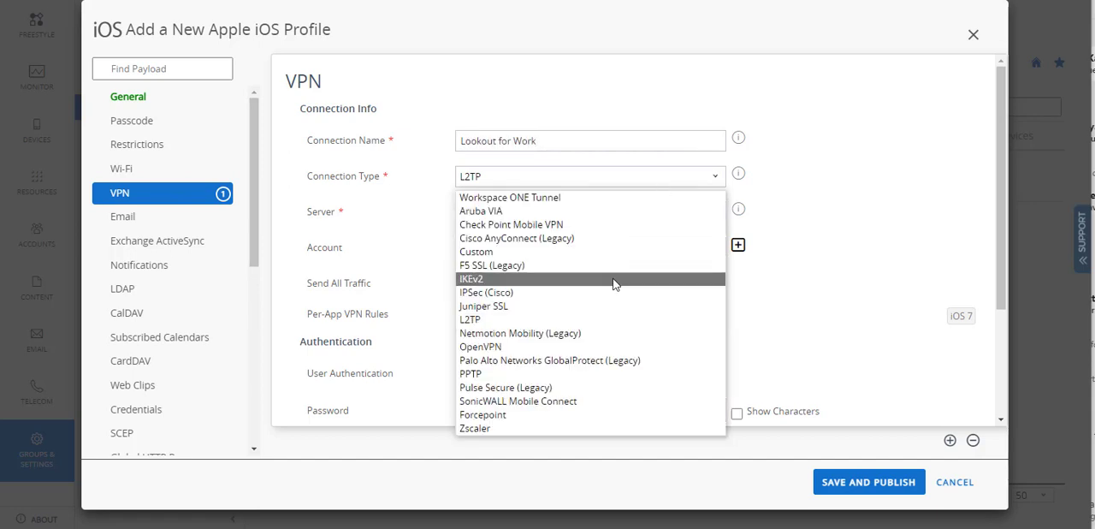
pyautogui.moveTo(568, 415)
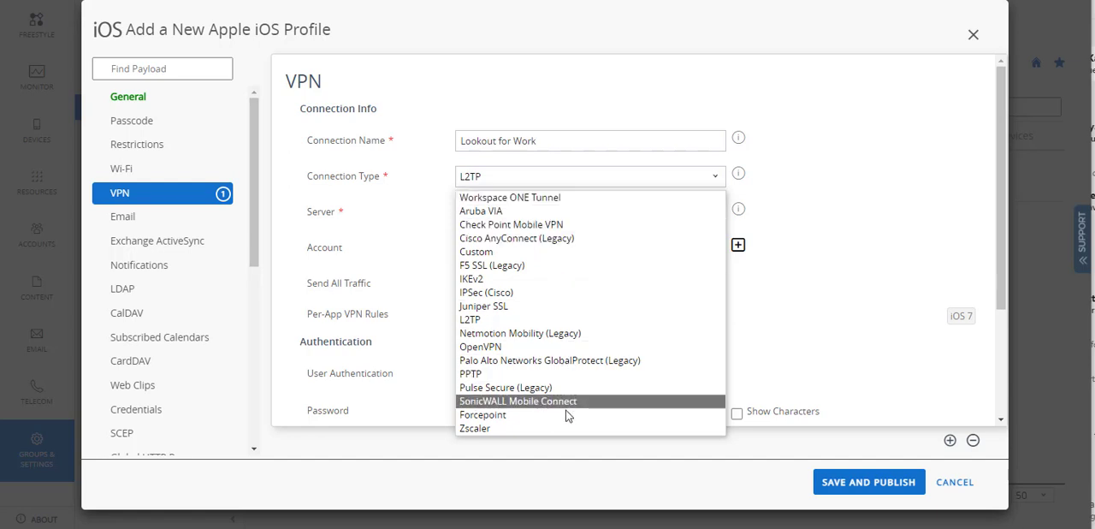
pyautogui.click(476, 251)
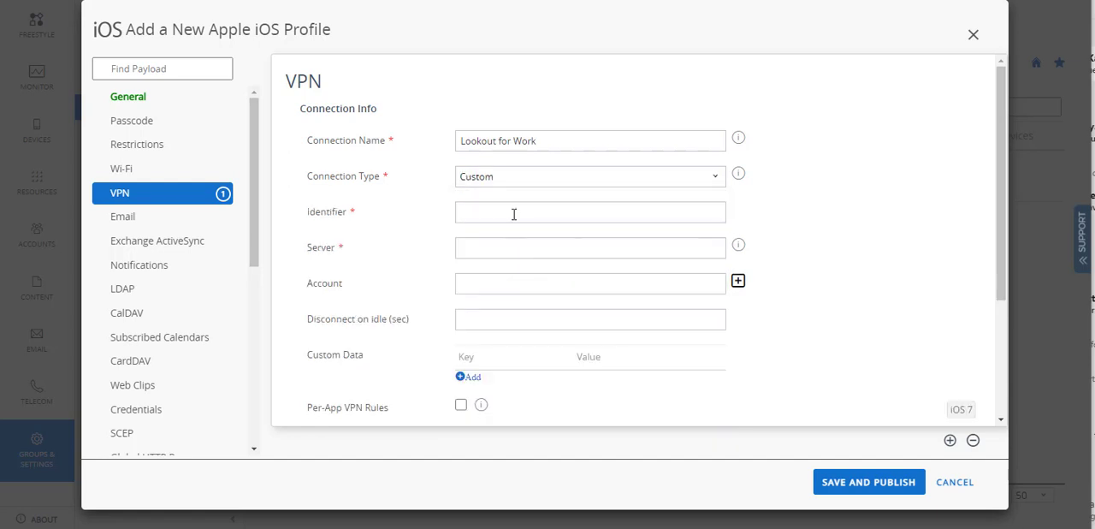
# Step: Set identifier com.lookout.work, server vpn.mdm.safebrowsing.lookout.com and account {EmailUserName}
pyautogui.write('com.lookout.work')
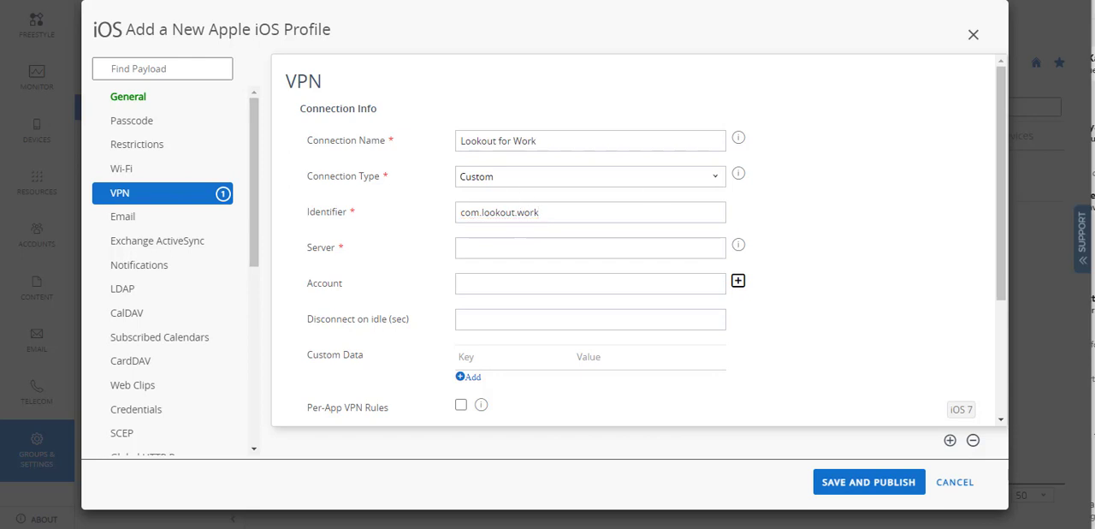
pyautogui.write('vpn.mdm.safebrowsing.lookout.com')
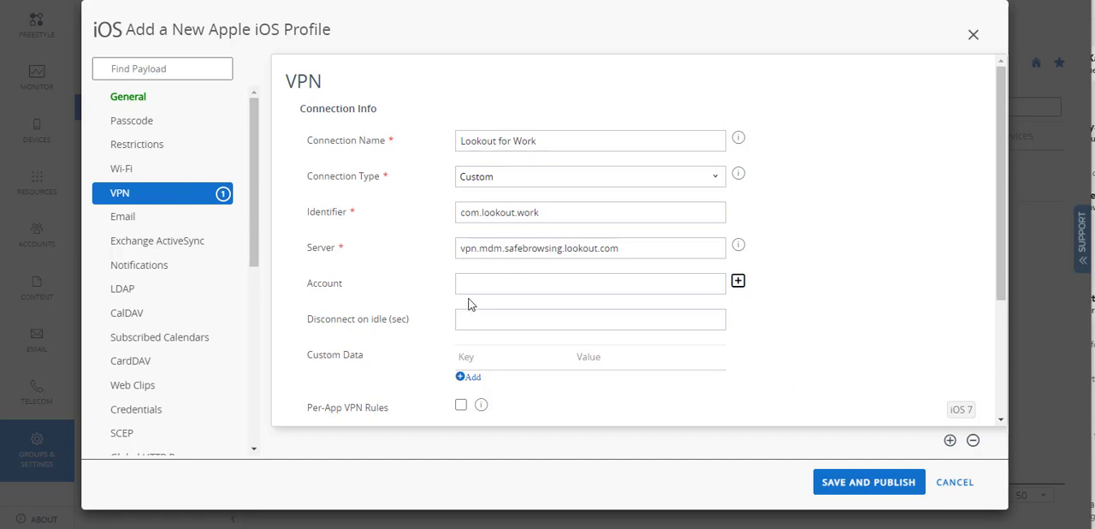
pyautogui.write('{EmailUserName}')
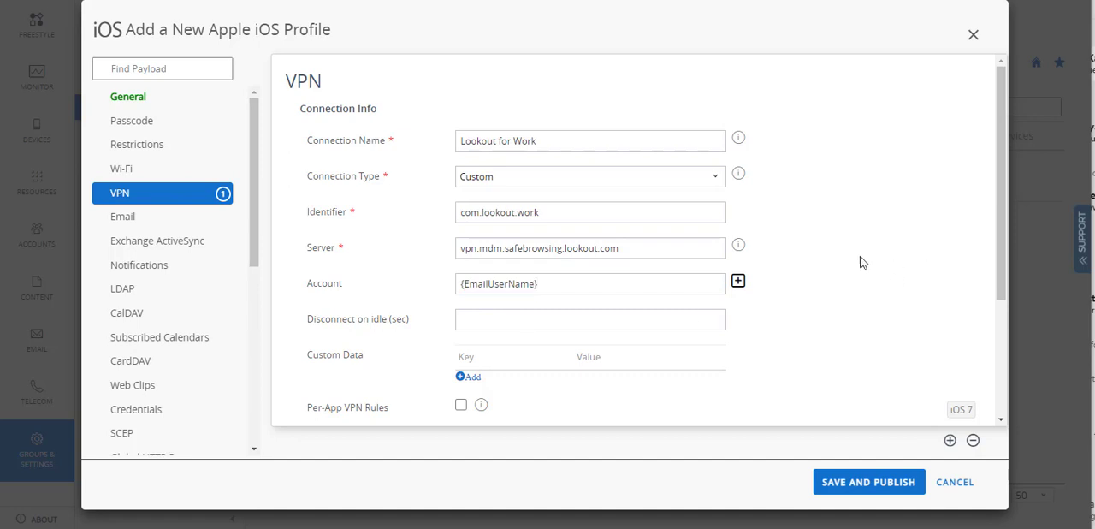
pyautogui.scroll(-3)
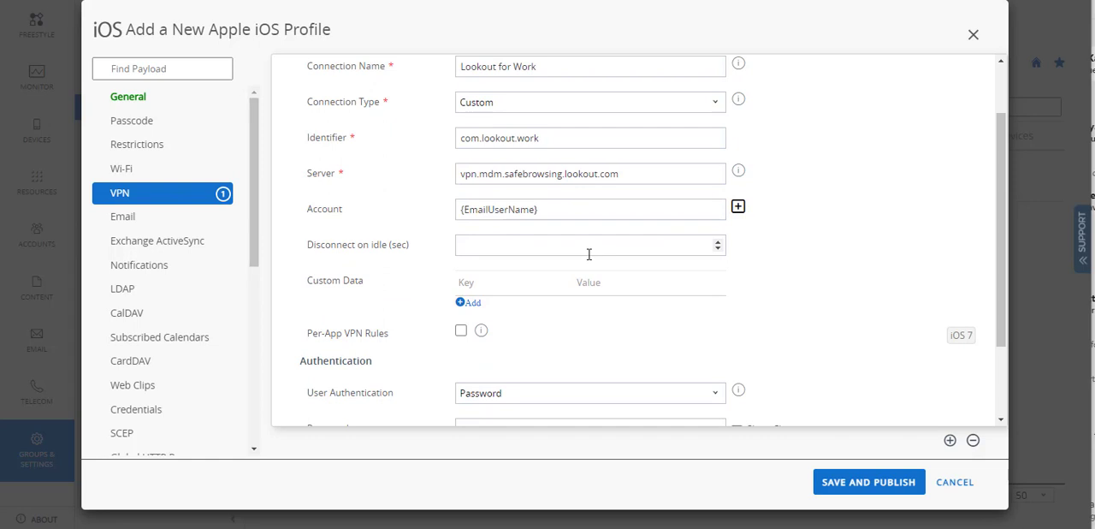
# Step: Enable the new on-demand keys and set the on-demand rule action to Connect
pyautogui.scroll(-3)
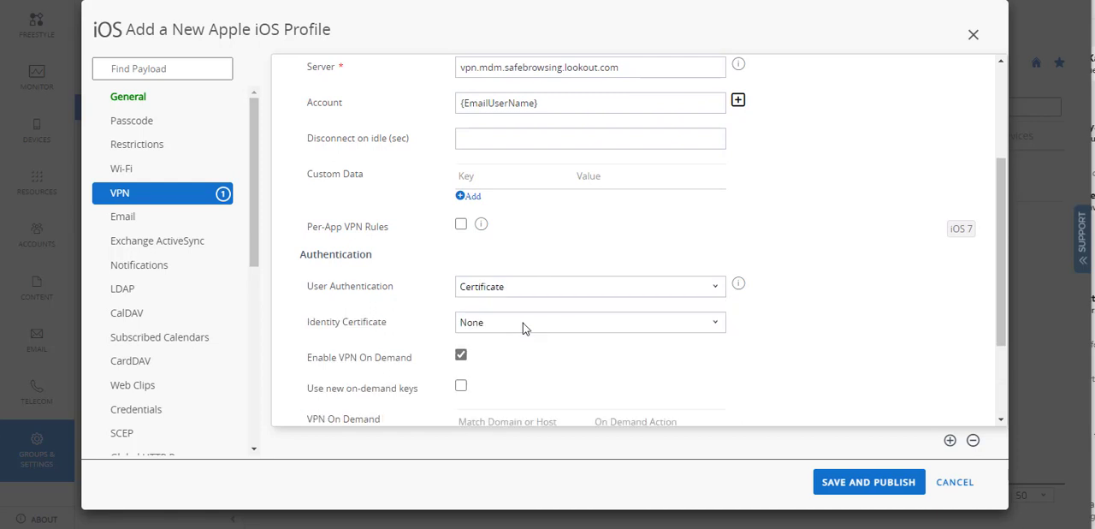
pyautogui.scroll(-3)
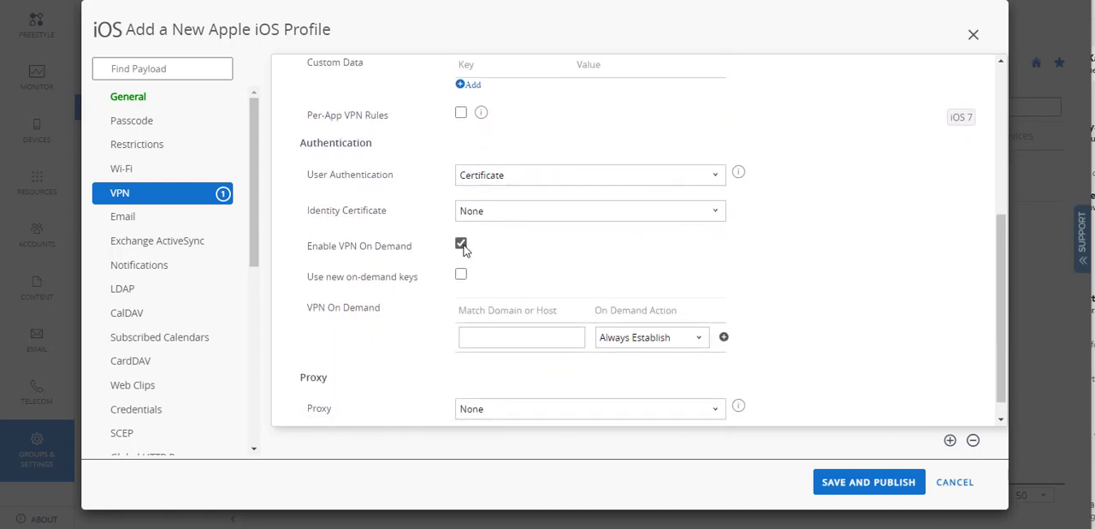
pyautogui.click(461, 274)
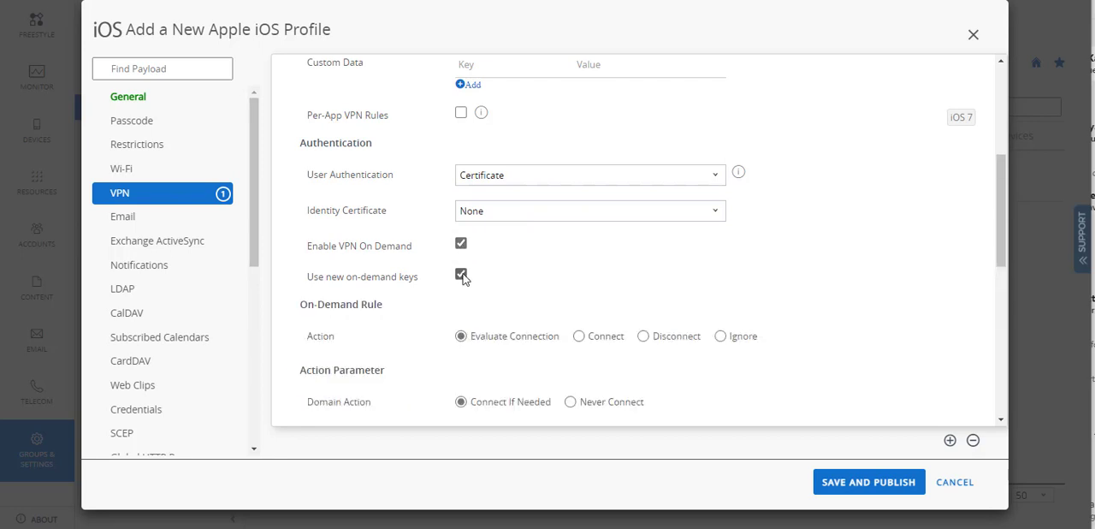
pyautogui.scroll(-3)
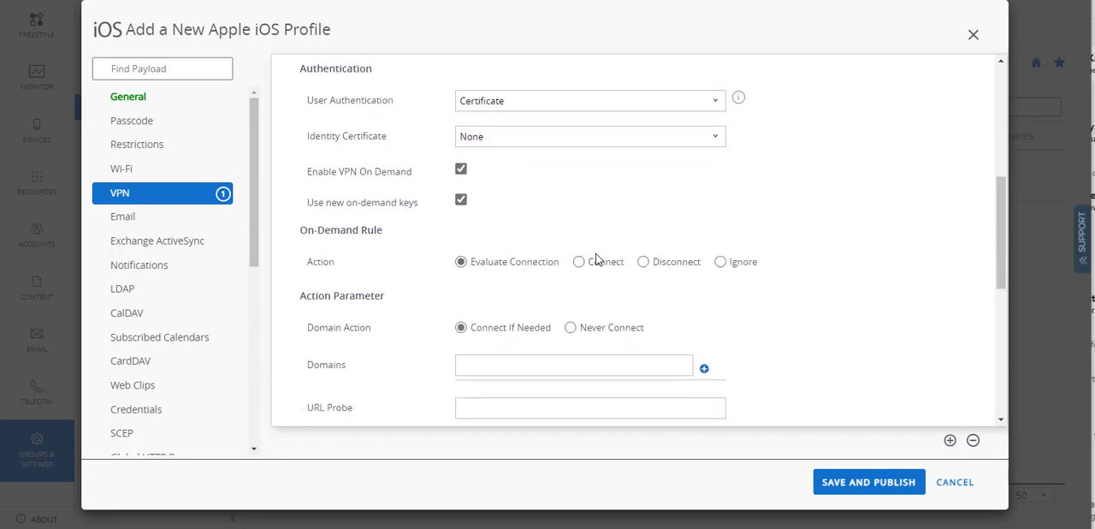
pyautogui.click(579, 262)
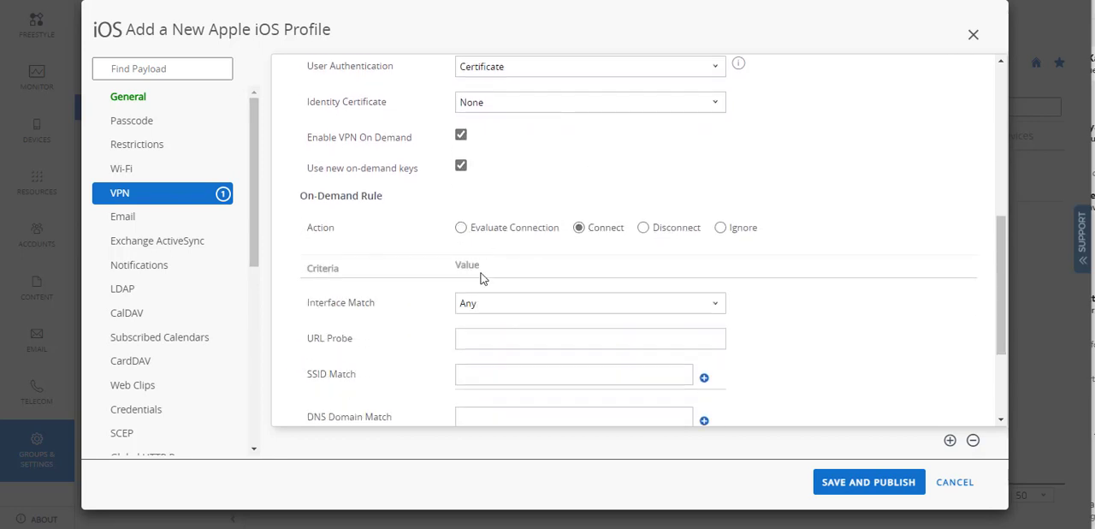
pyautogui.scroll(-3)
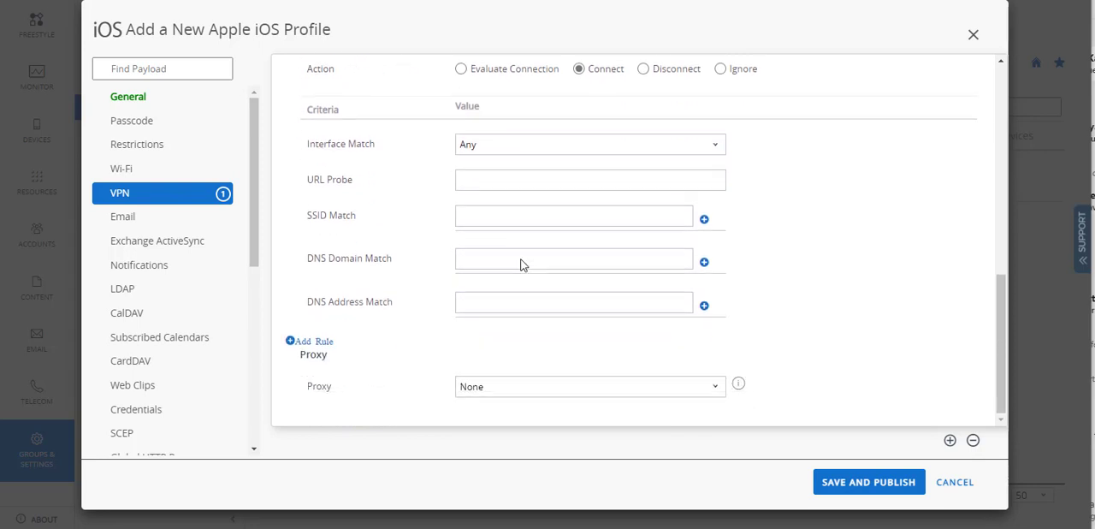
pyautogui.moveTo(524, 264)
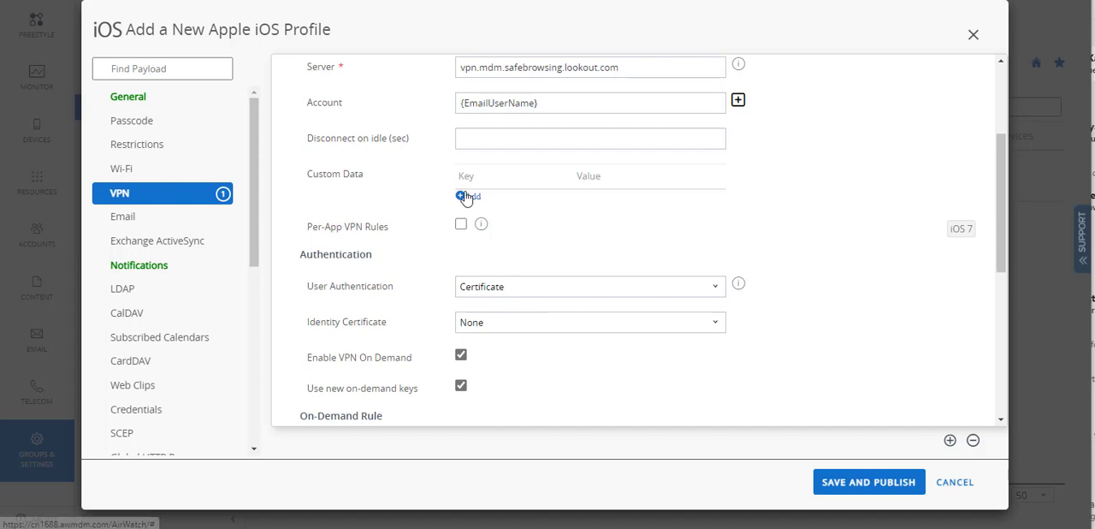
# Step: Add custom data NOTIFICATIONS_PREGRANTED = True, then Save and Publish to show device assignments
pyautogui.click(469, 195)
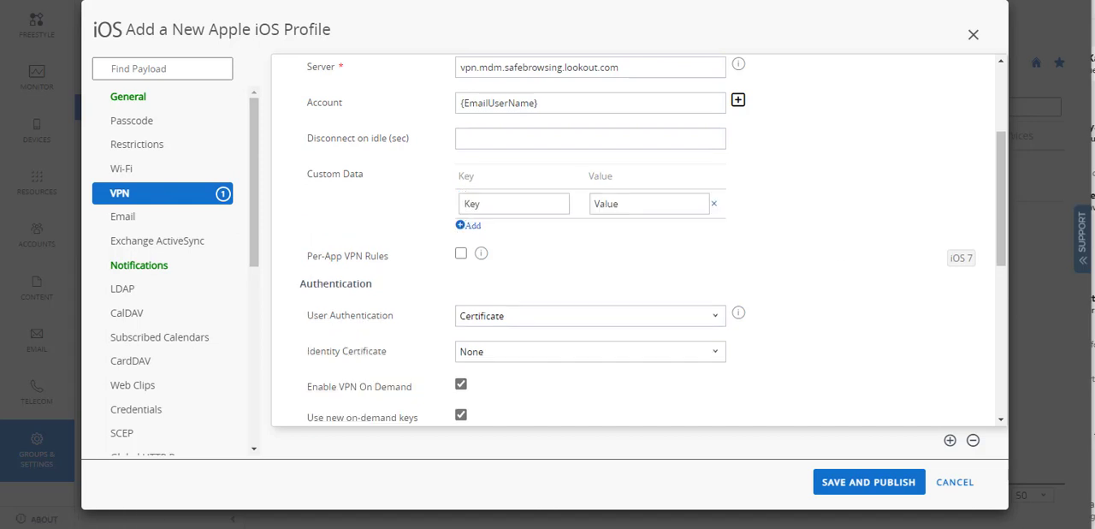
pyautogui.click(513, 204)
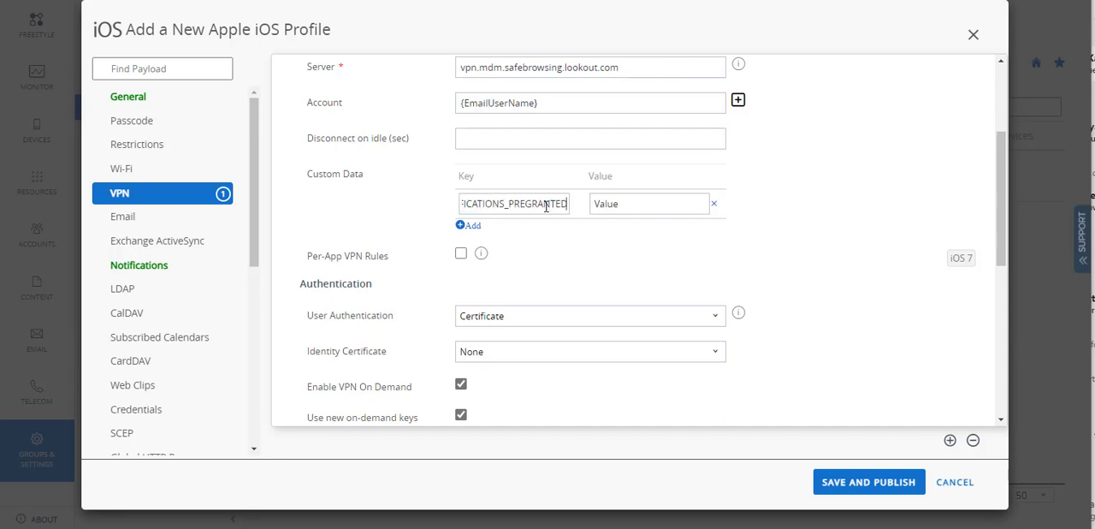
pyautogui.doubleClick(513, 203)
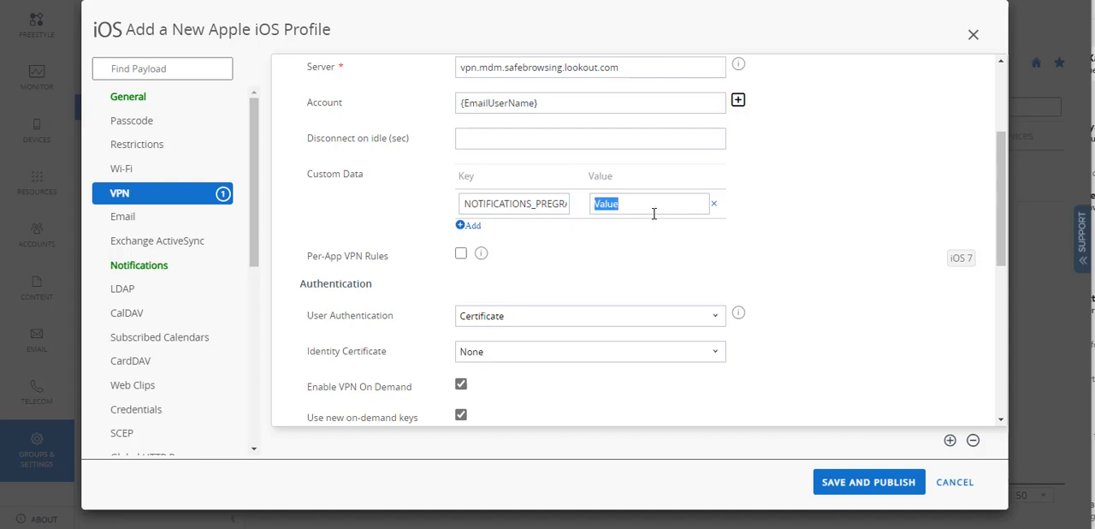
pyautogui.write('True')
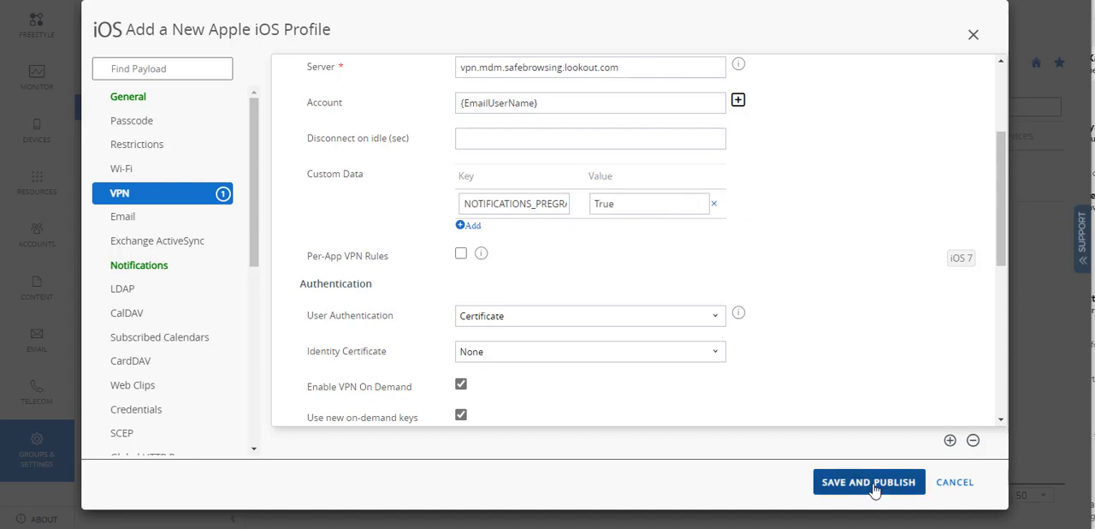
pyautogui.click(867, 482)
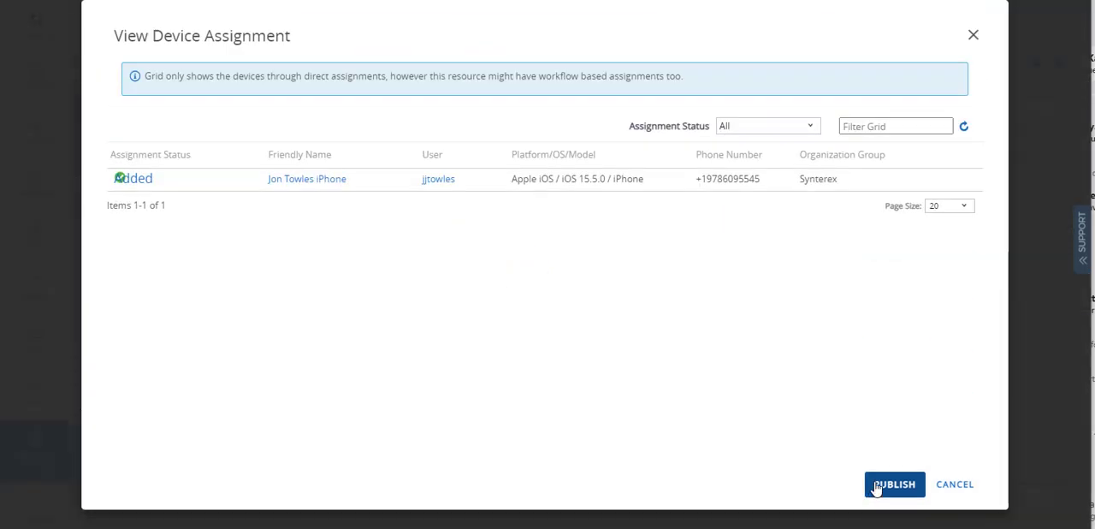